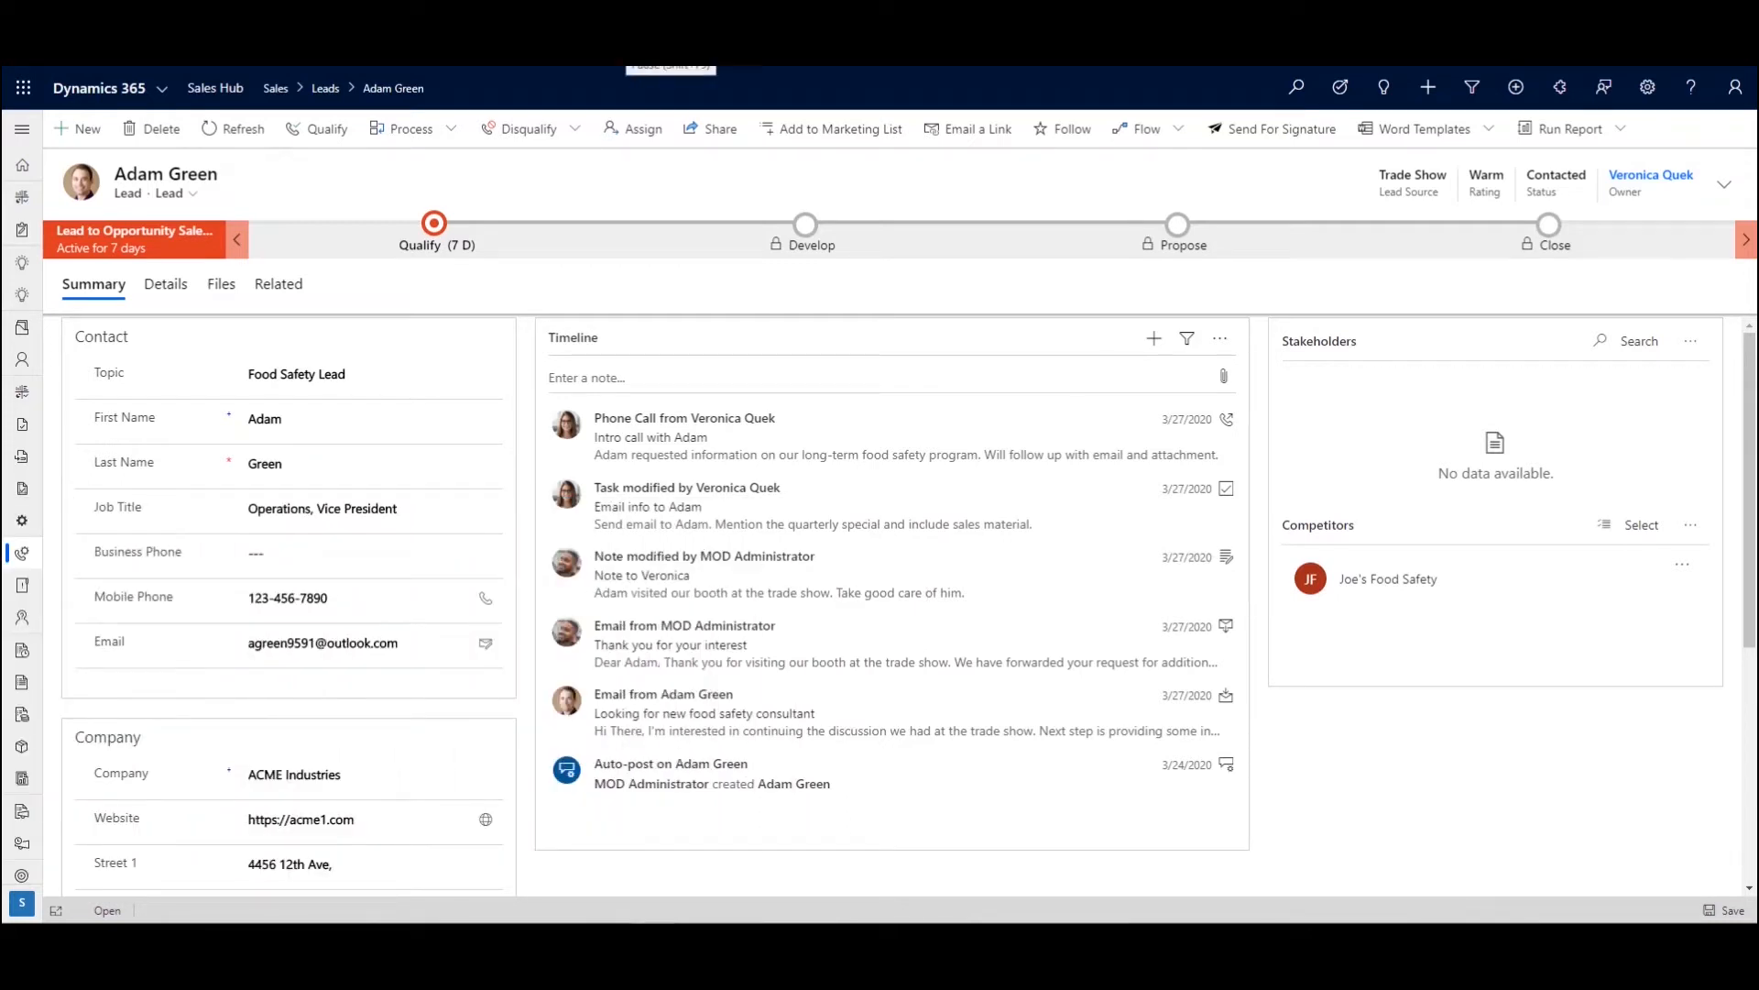
{"action": "mouse_move", "coordinate": [169, 174]}
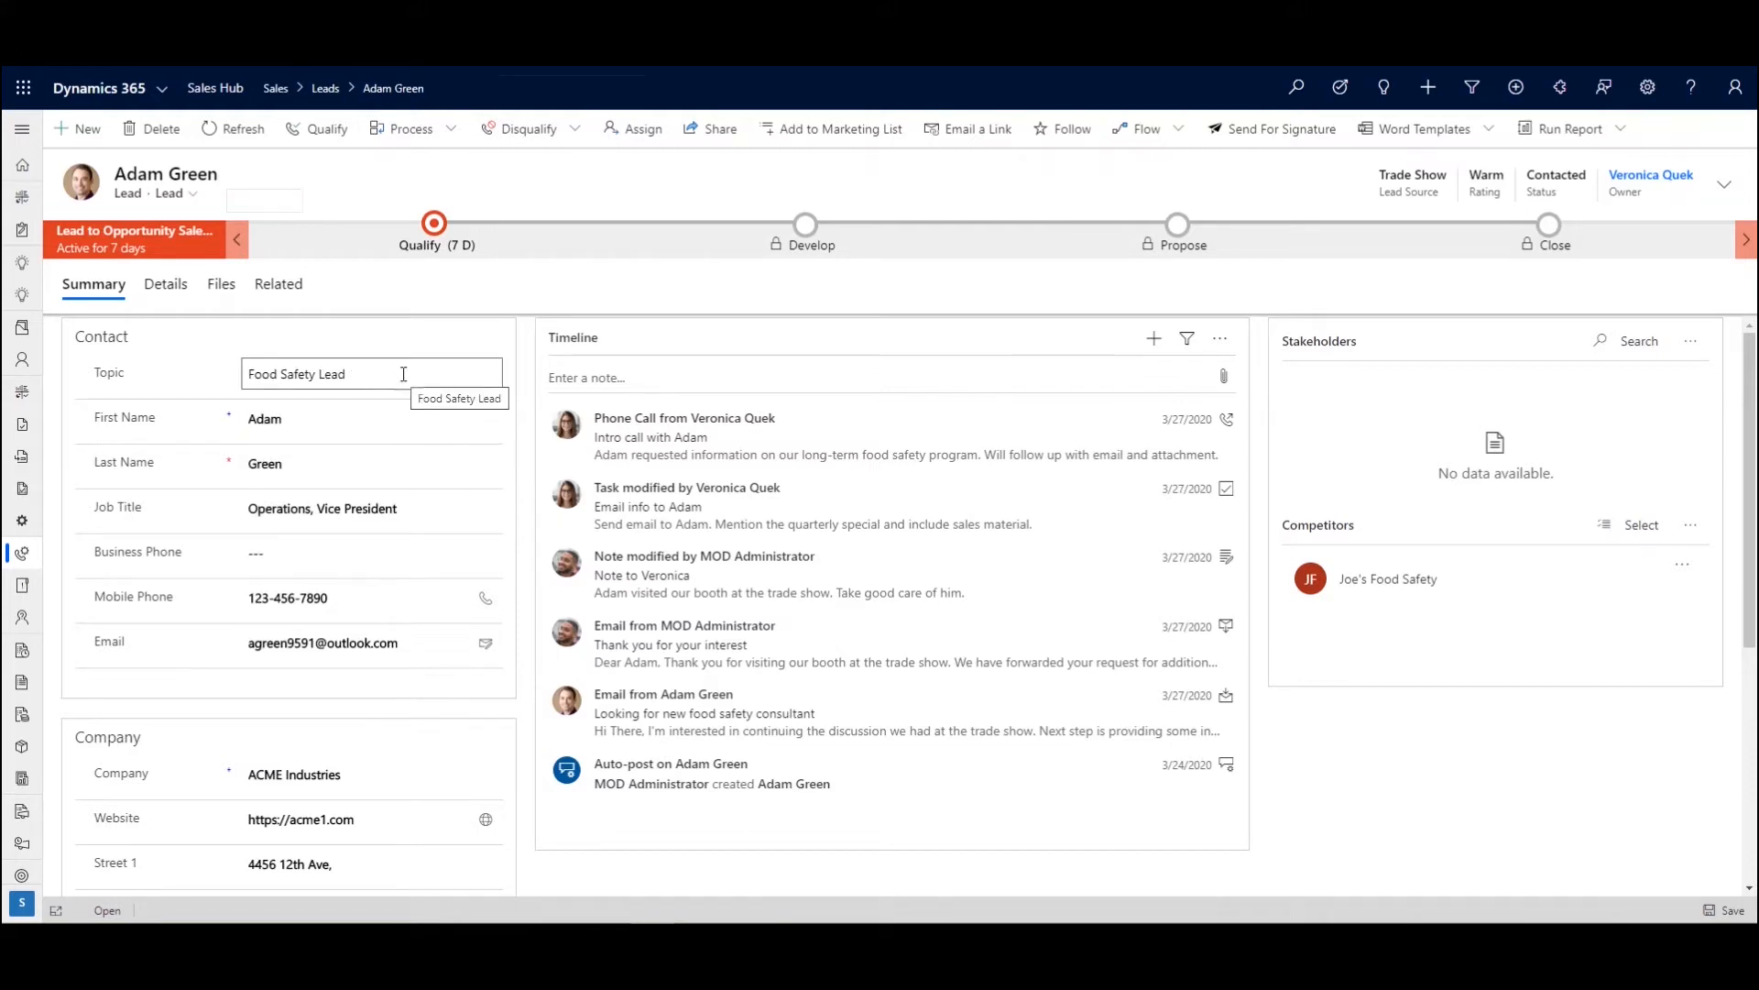
{"action": "left_click", "coordinate": [371, 462]}
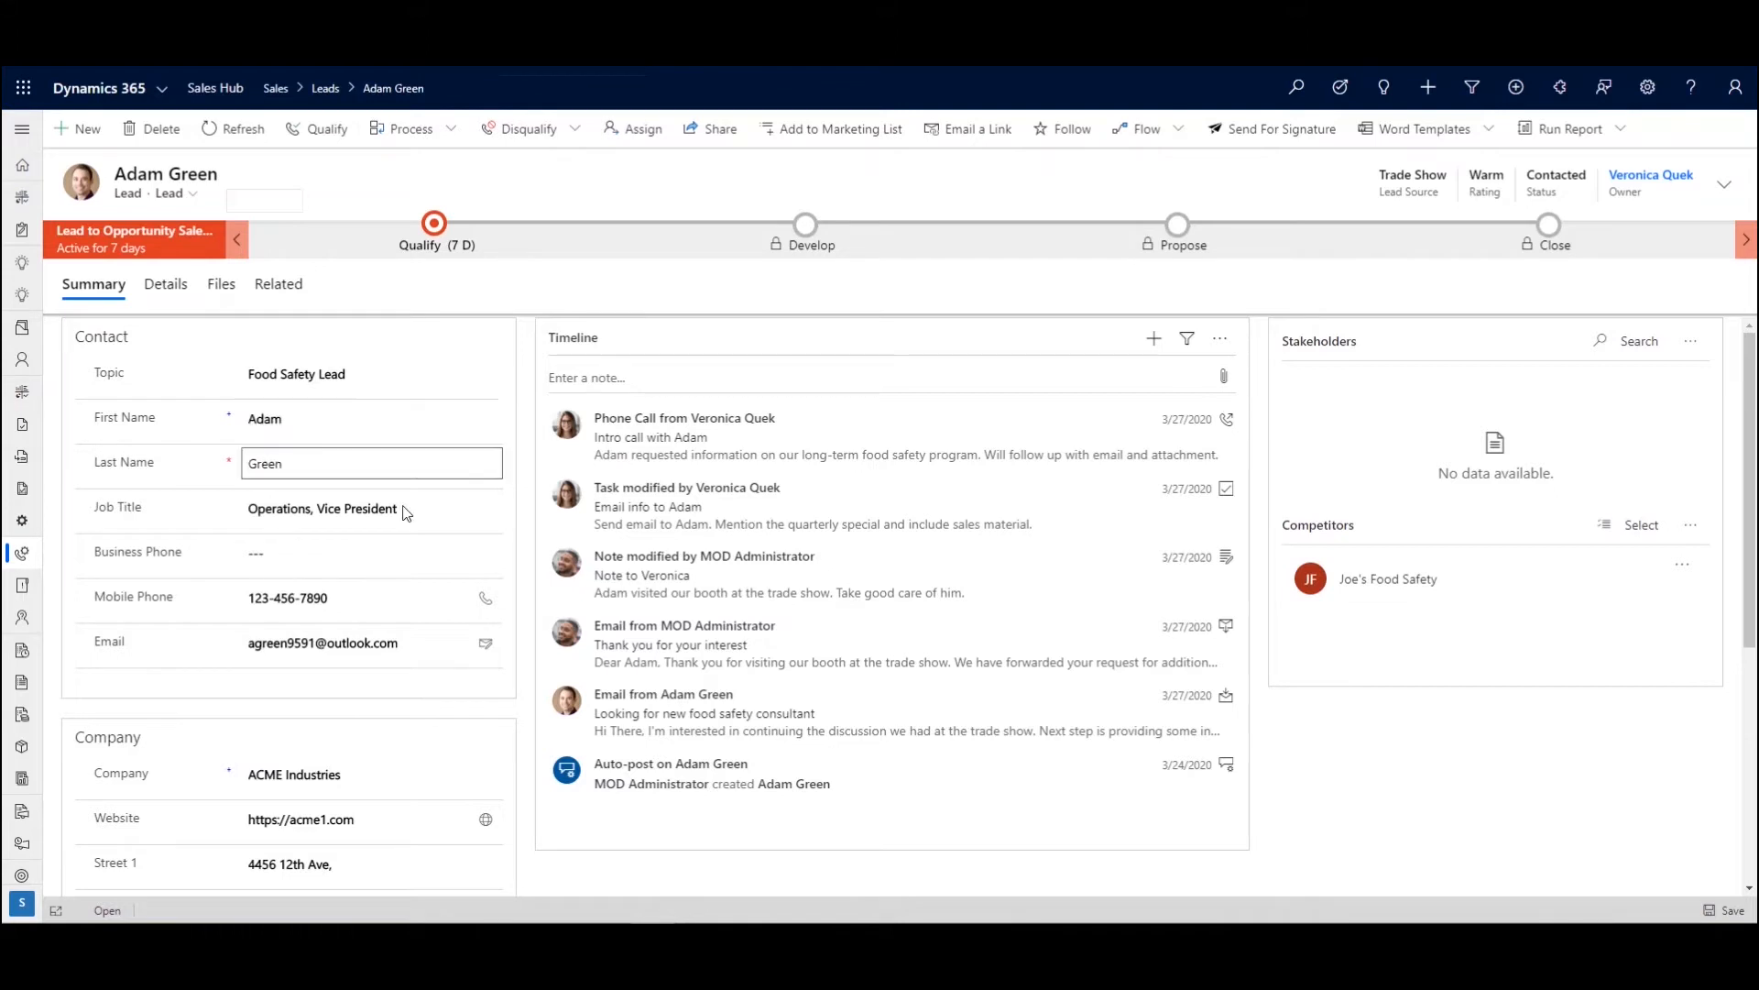
{"action": "scroll", "scroll_direction": "down", "scroll_amount": 3}
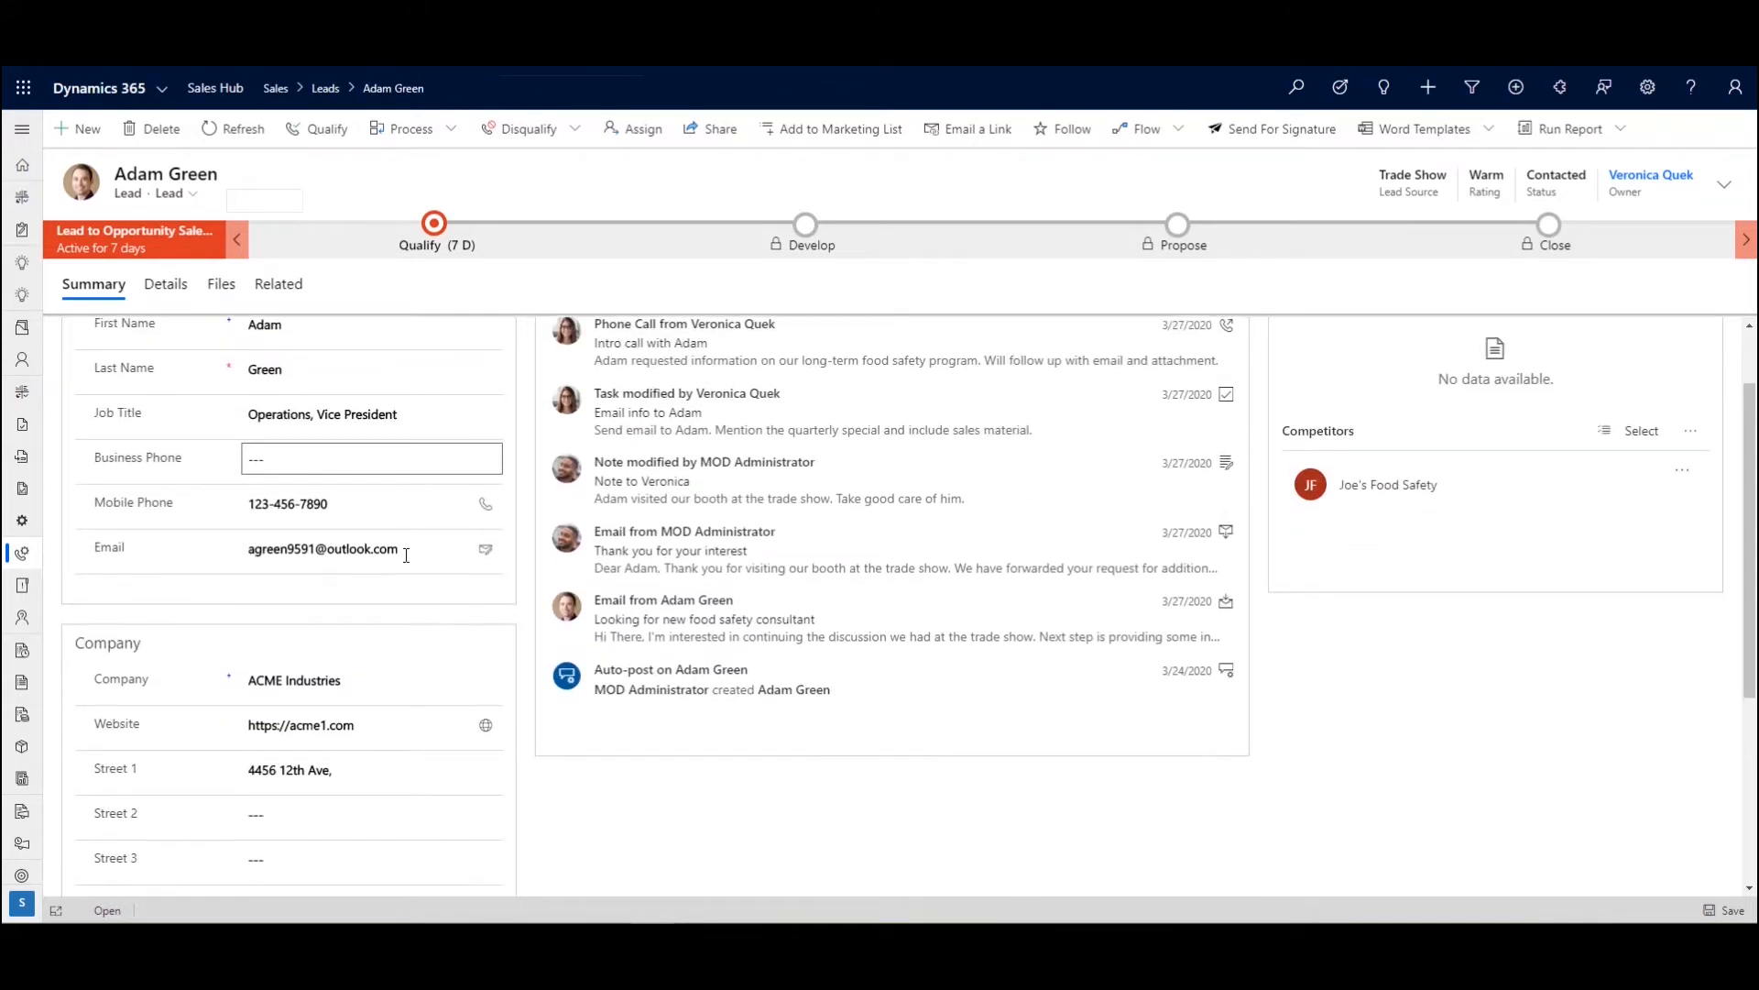
{"action": "scroll", "scroll_direction": "down", "scroll_amount": 3}
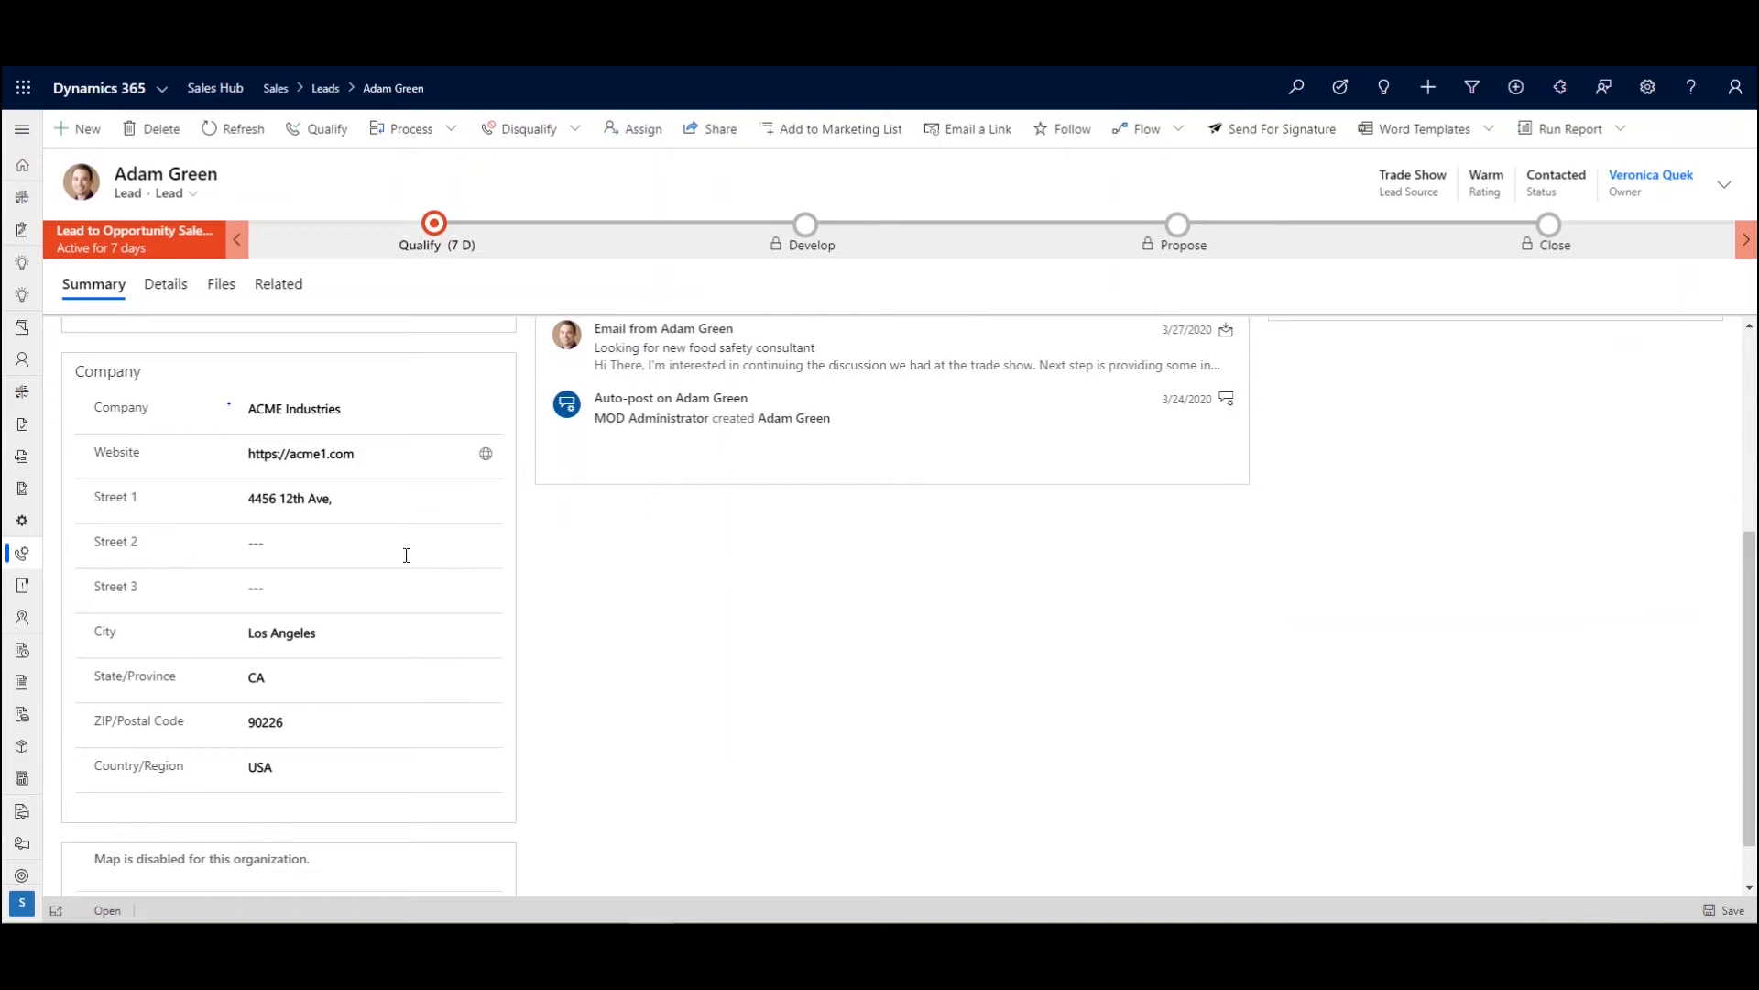
{"action": "mouse_move", "coordinate": [166, 283]}
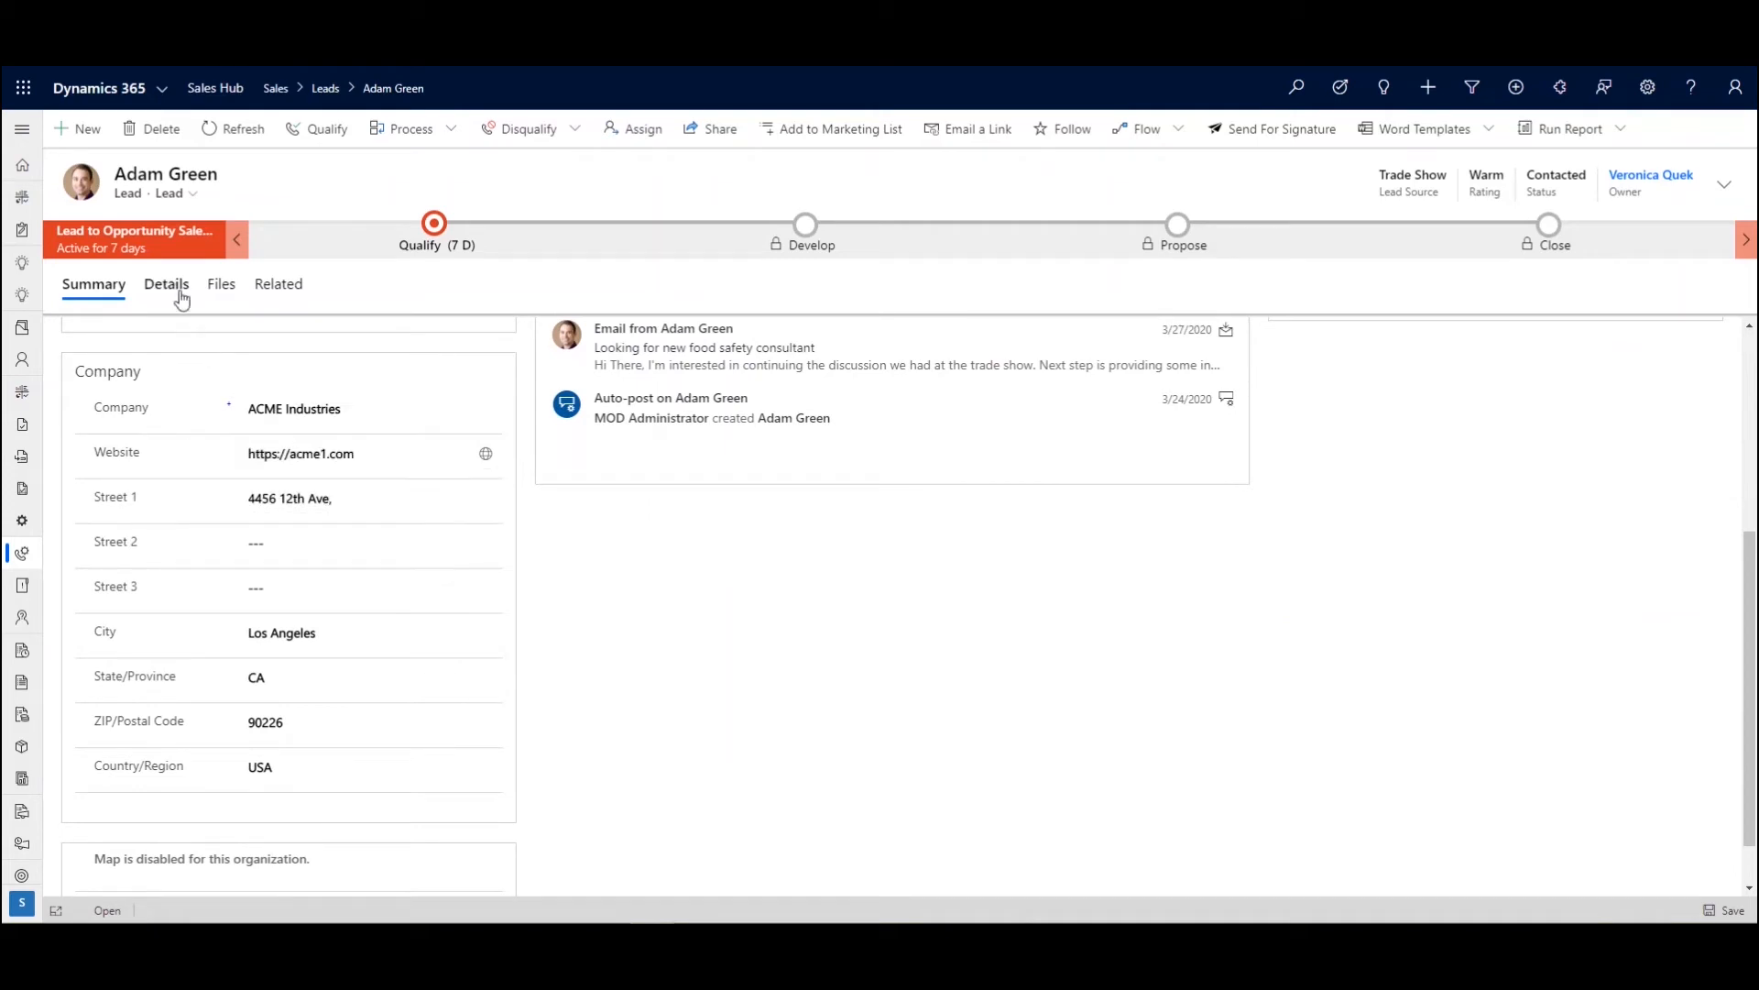
{"action": "left_click", "coordinate": [164, 283]}
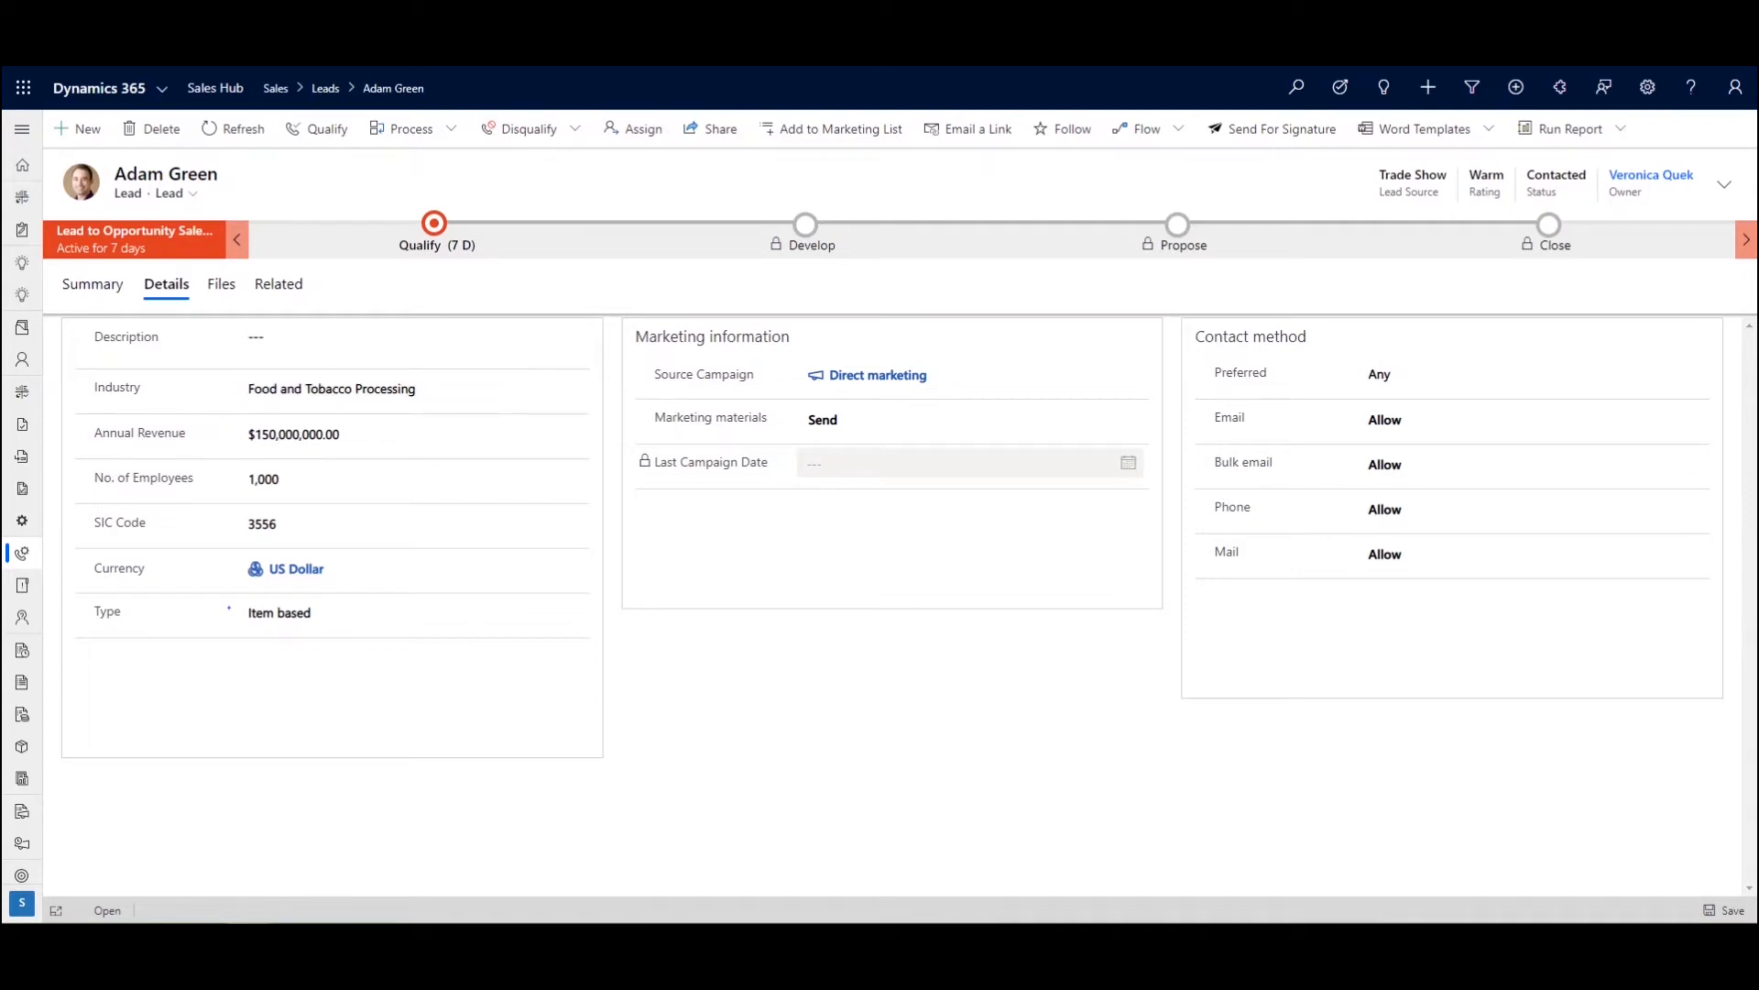
{"action": "left_click", "coordinate": [92, 284]}
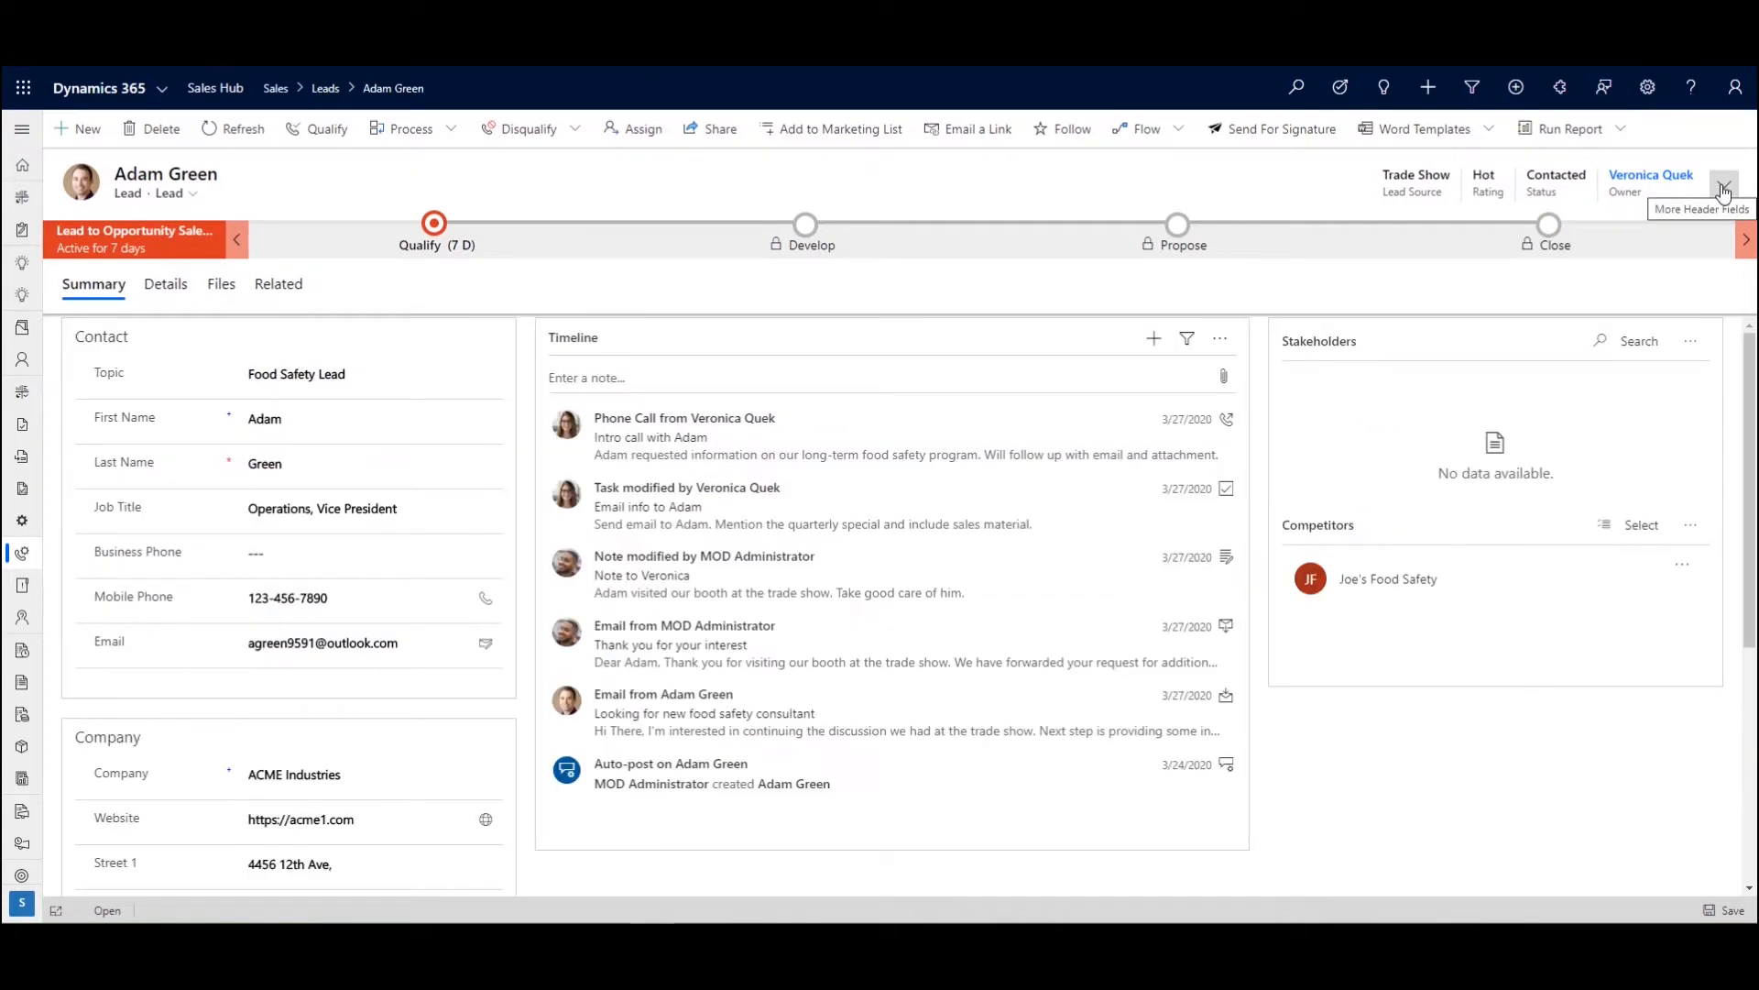
In the header fields, keep lead source Trade Show and set the rating to Hot
{"action": "left_click", "coordinate": [1725, 181]}
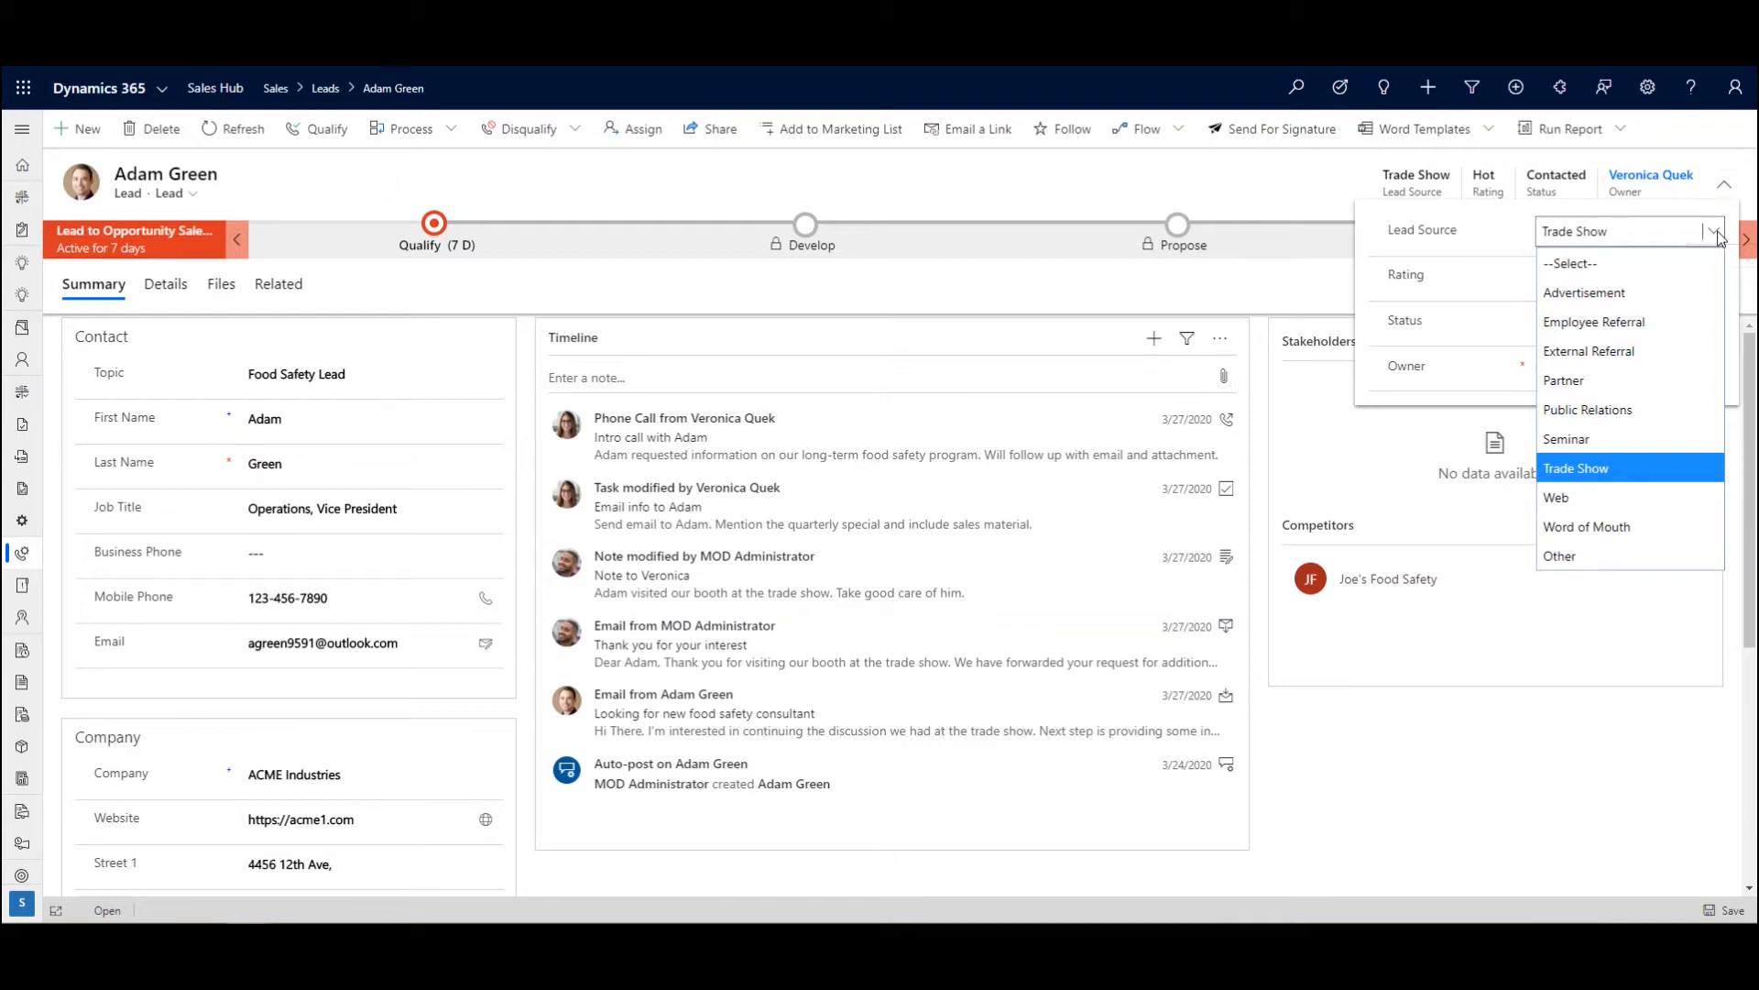
{"action": "left_click", "coordinate": [1576, 469]}
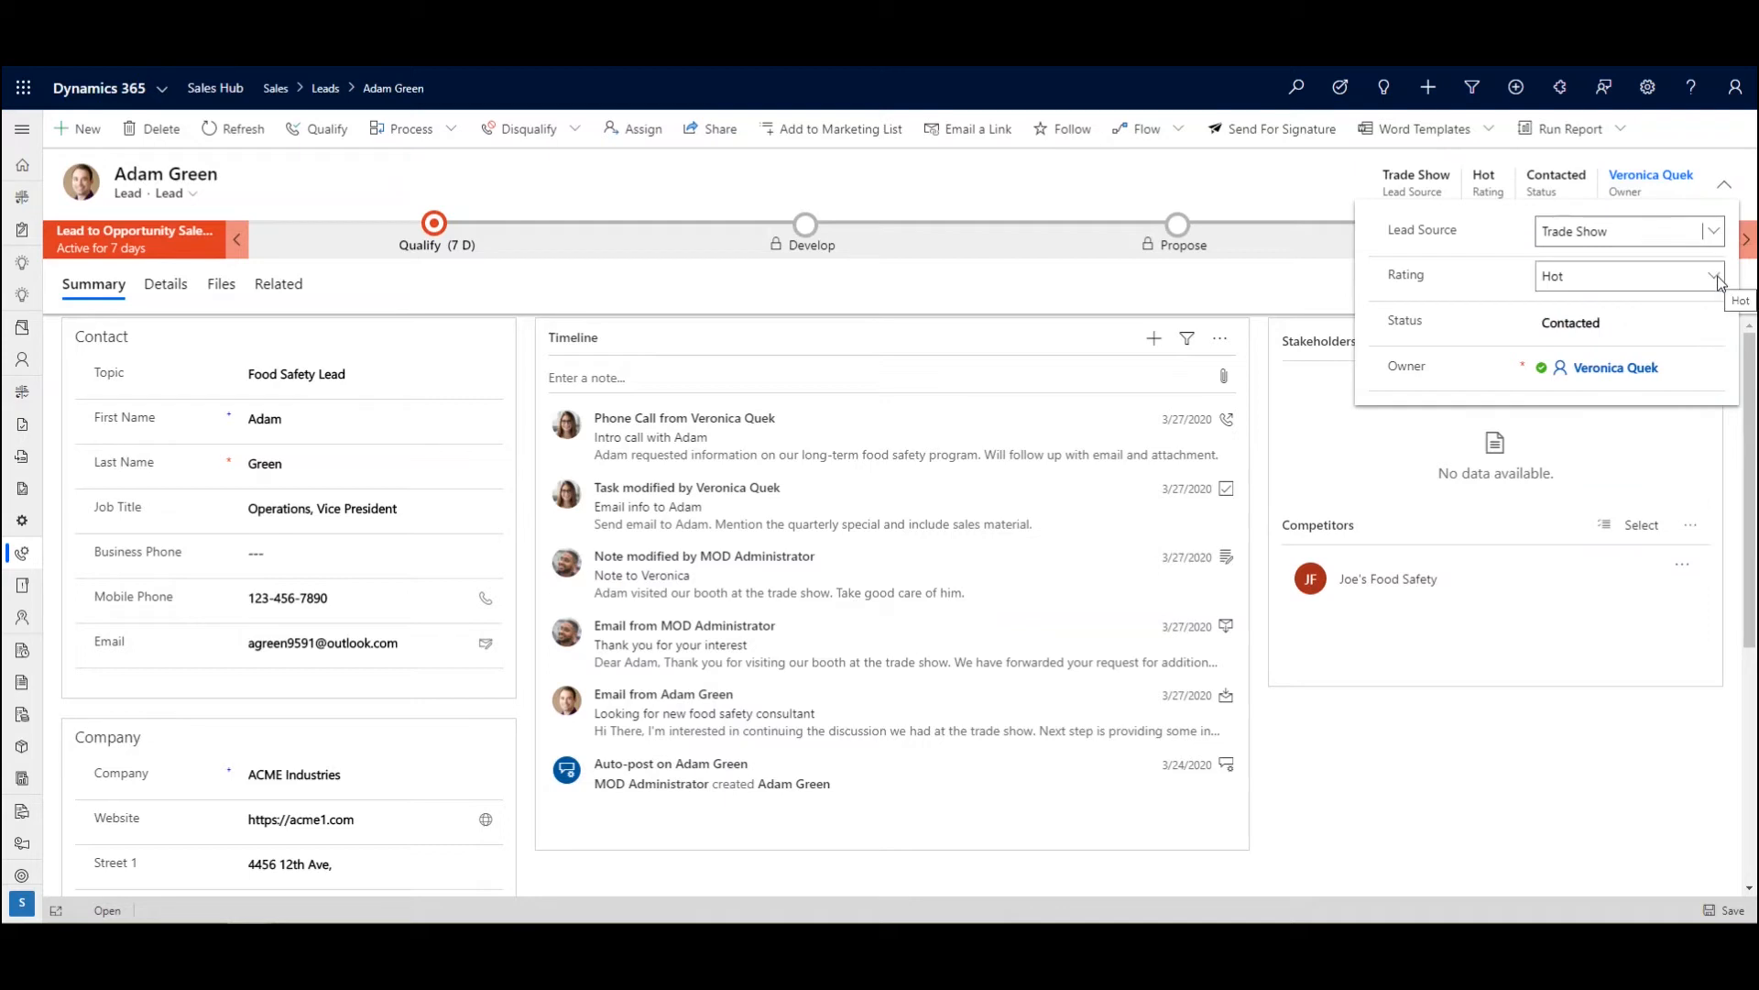
{"action": "left_click", "coordinate": [1711, 276]}
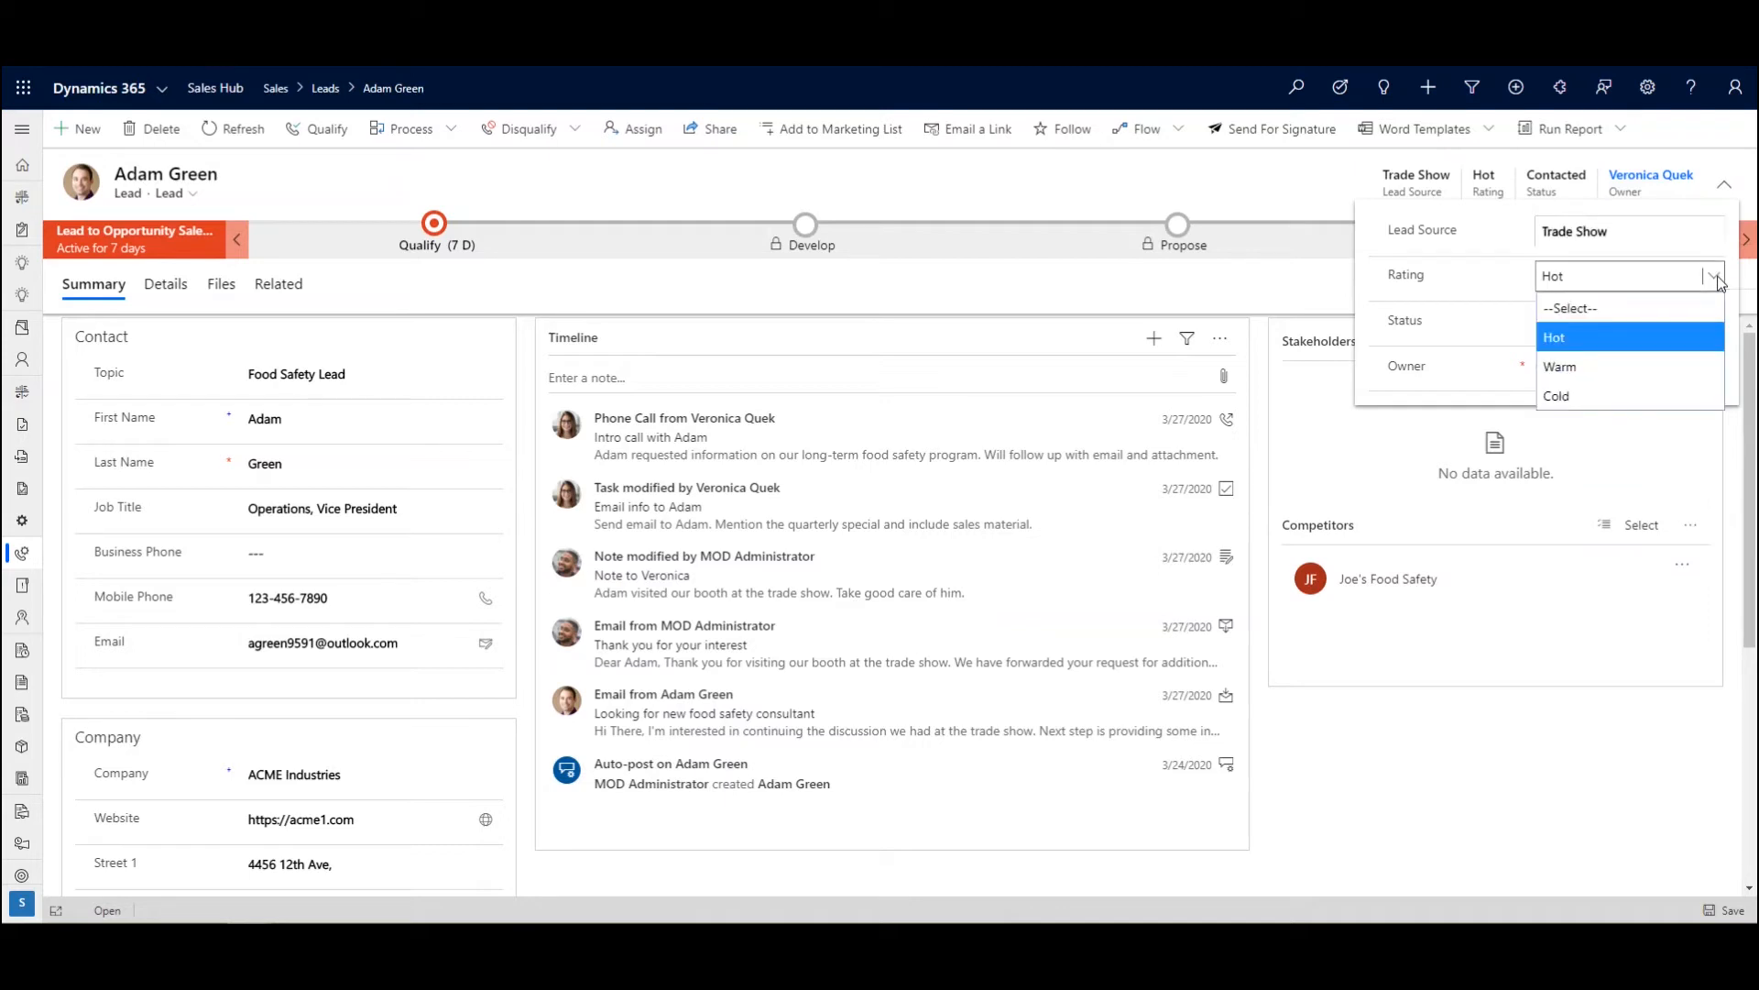
{"action": "left_click", "coordinate": [1558, 336]}
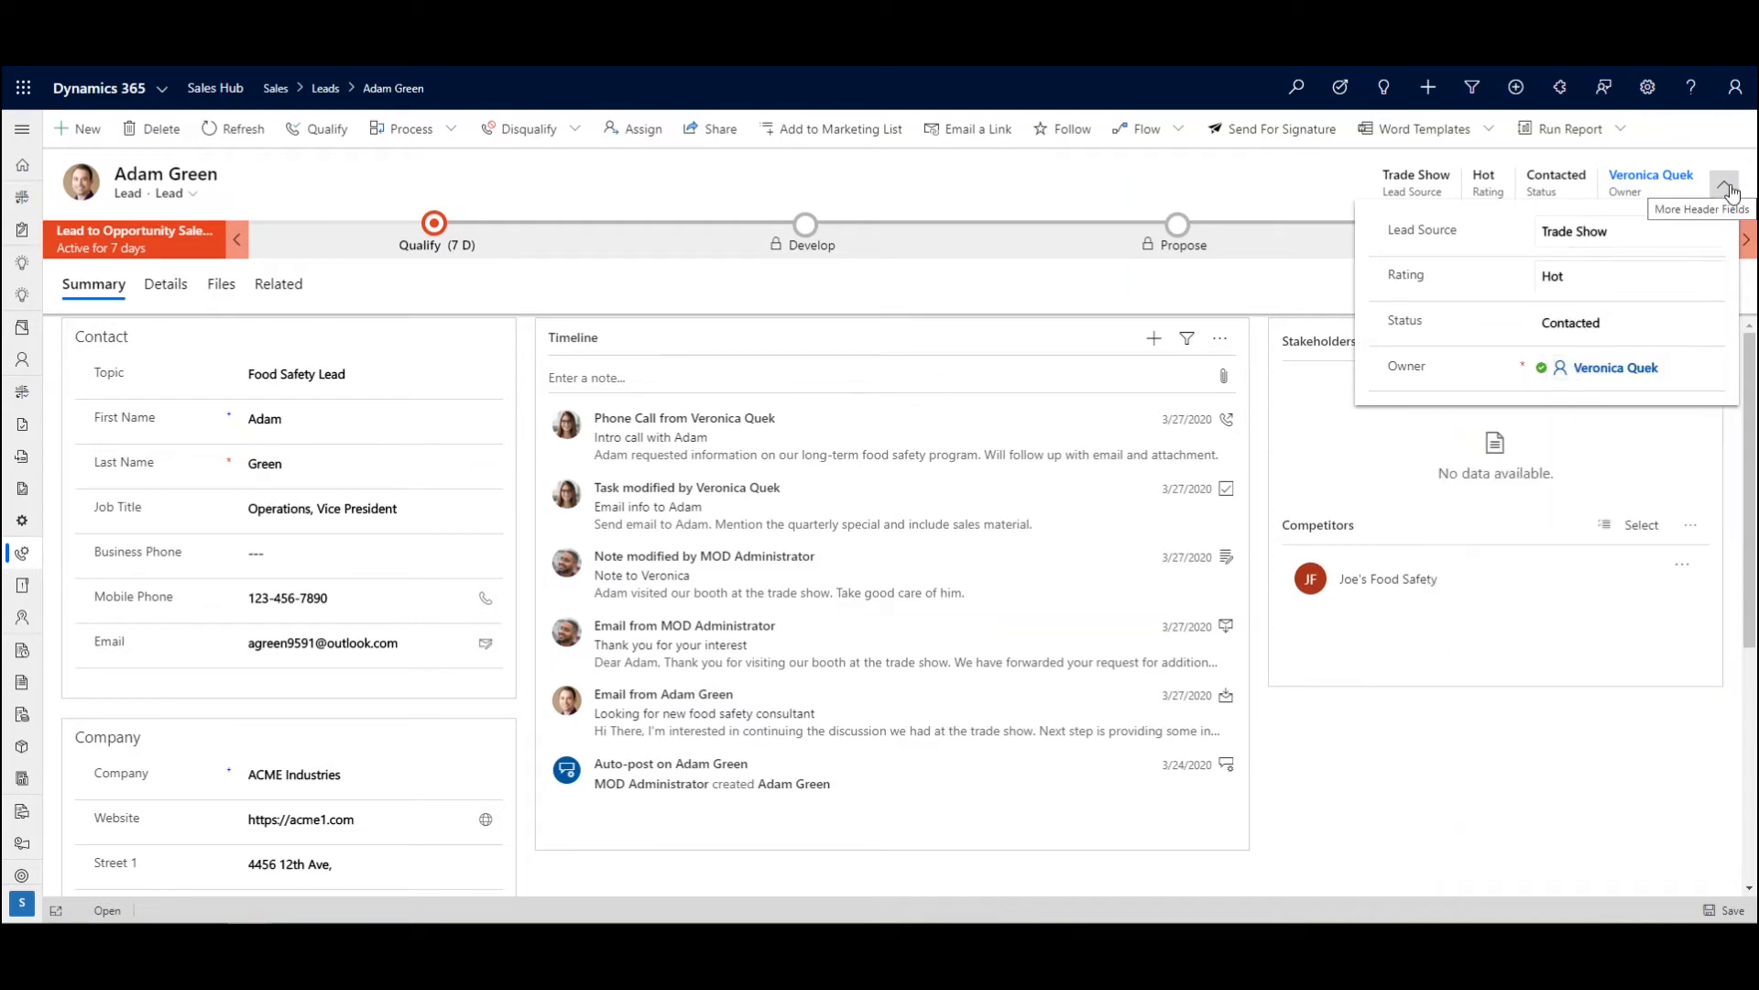
{"action": "left_click", "coordinate": [1725, 184]}
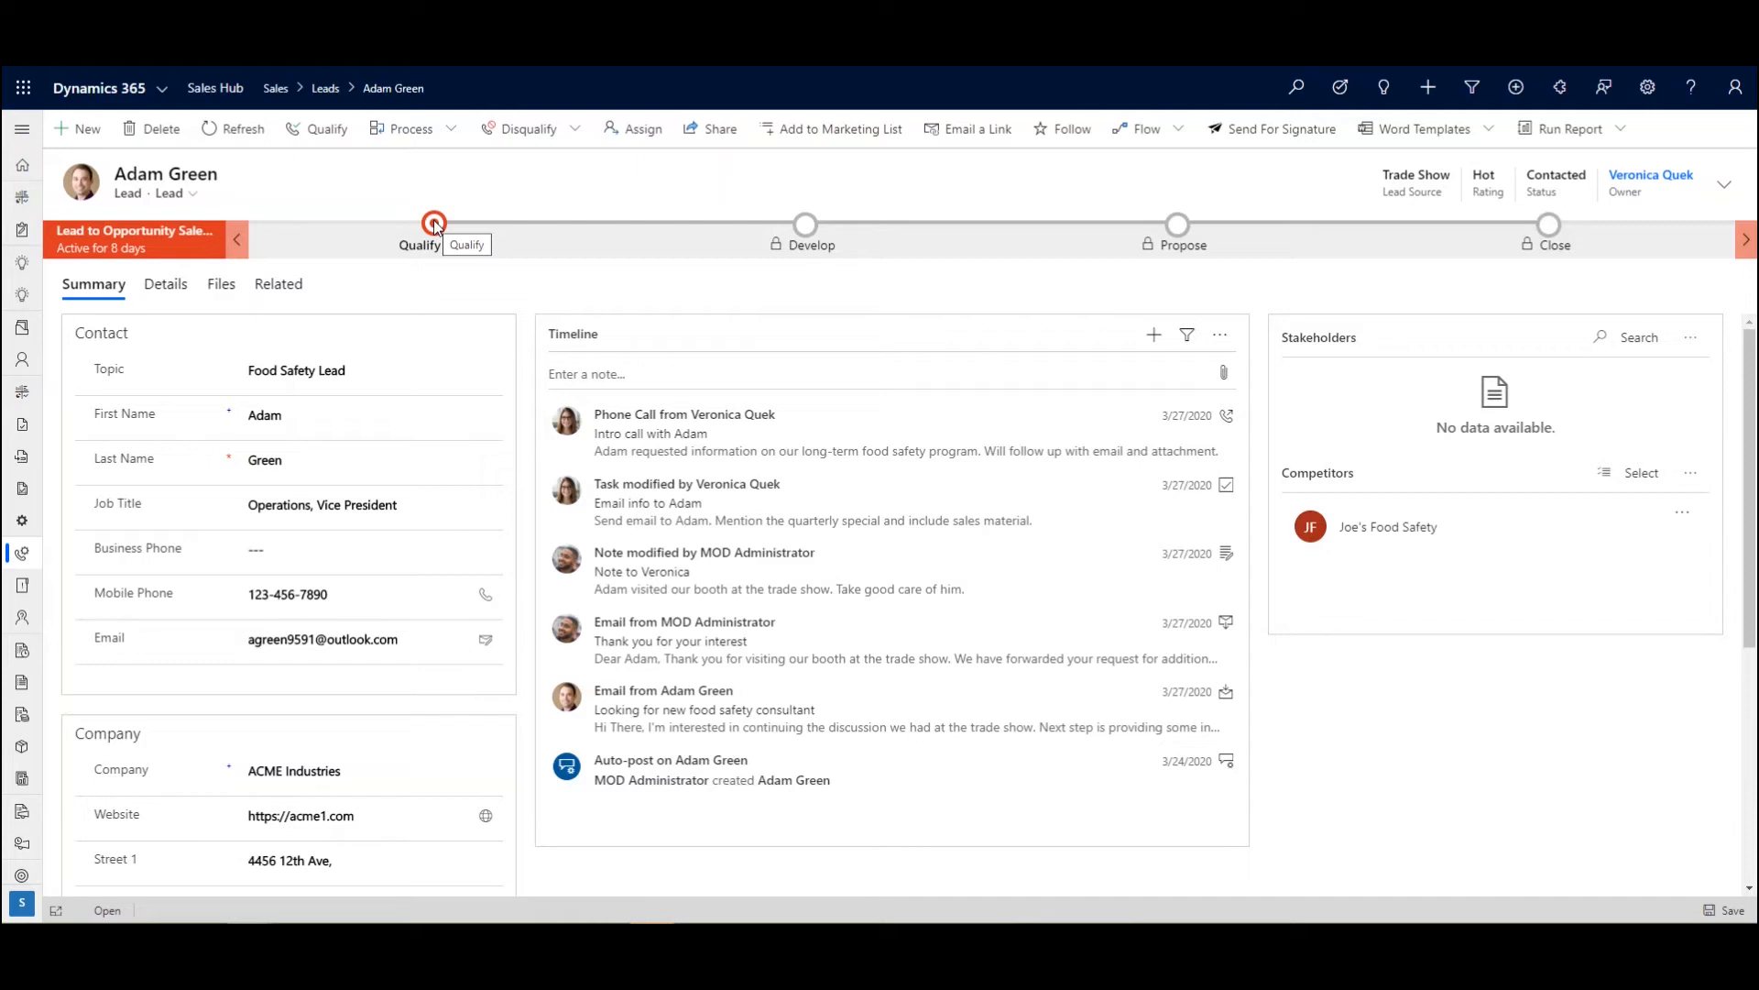
Review the Qualify stage fields and keep Individual as the purchase process
{"action": "left_click", "coordinate": [434, 222]}
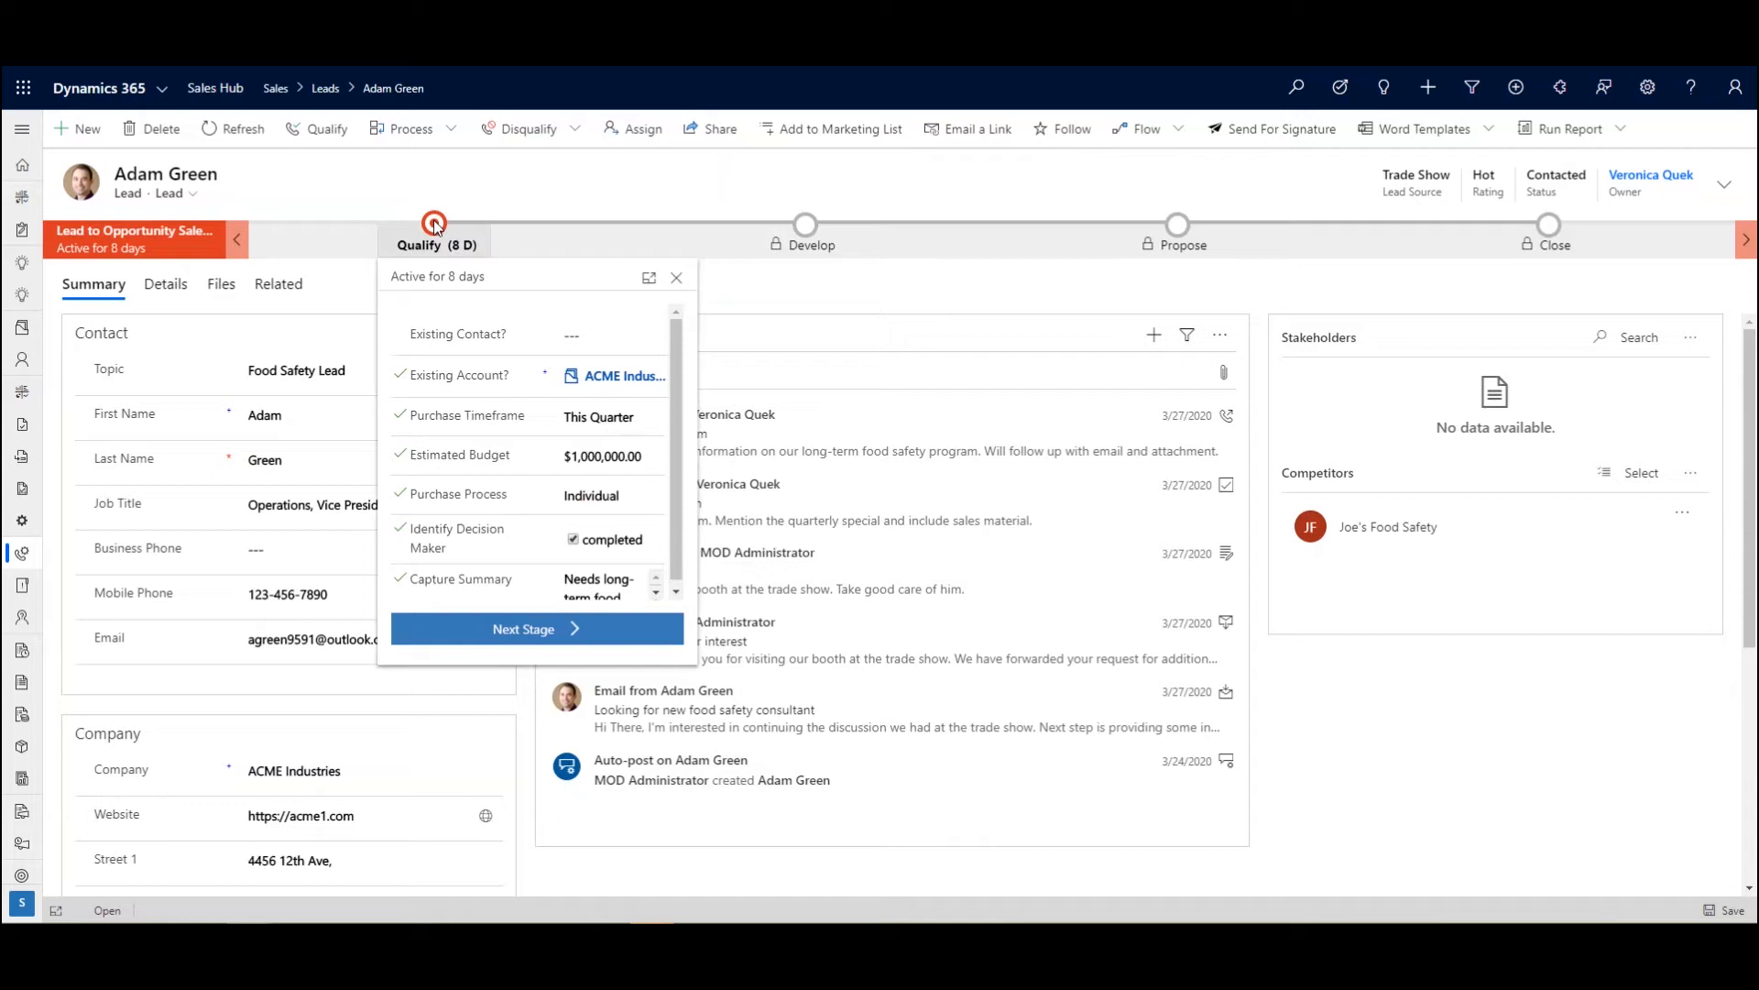
{"action": "mouse_move", "coordinate": [549, 378]}
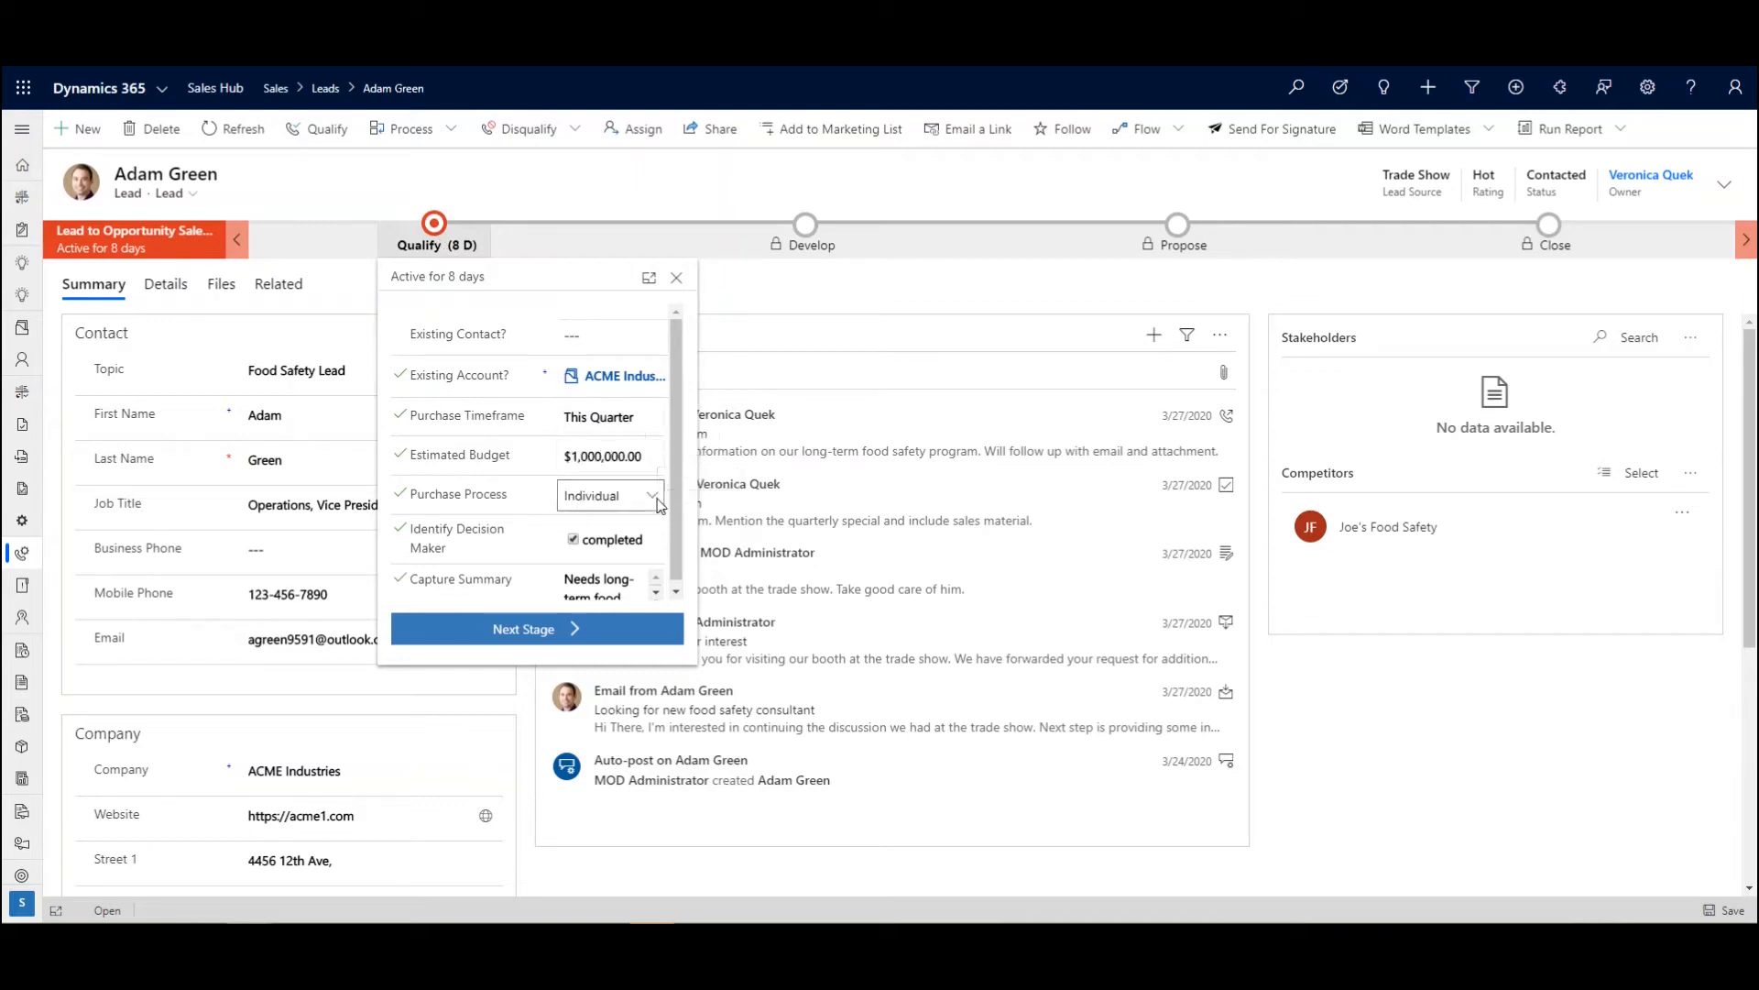
{"action": "left_click", "coordinate": [610, 495]}
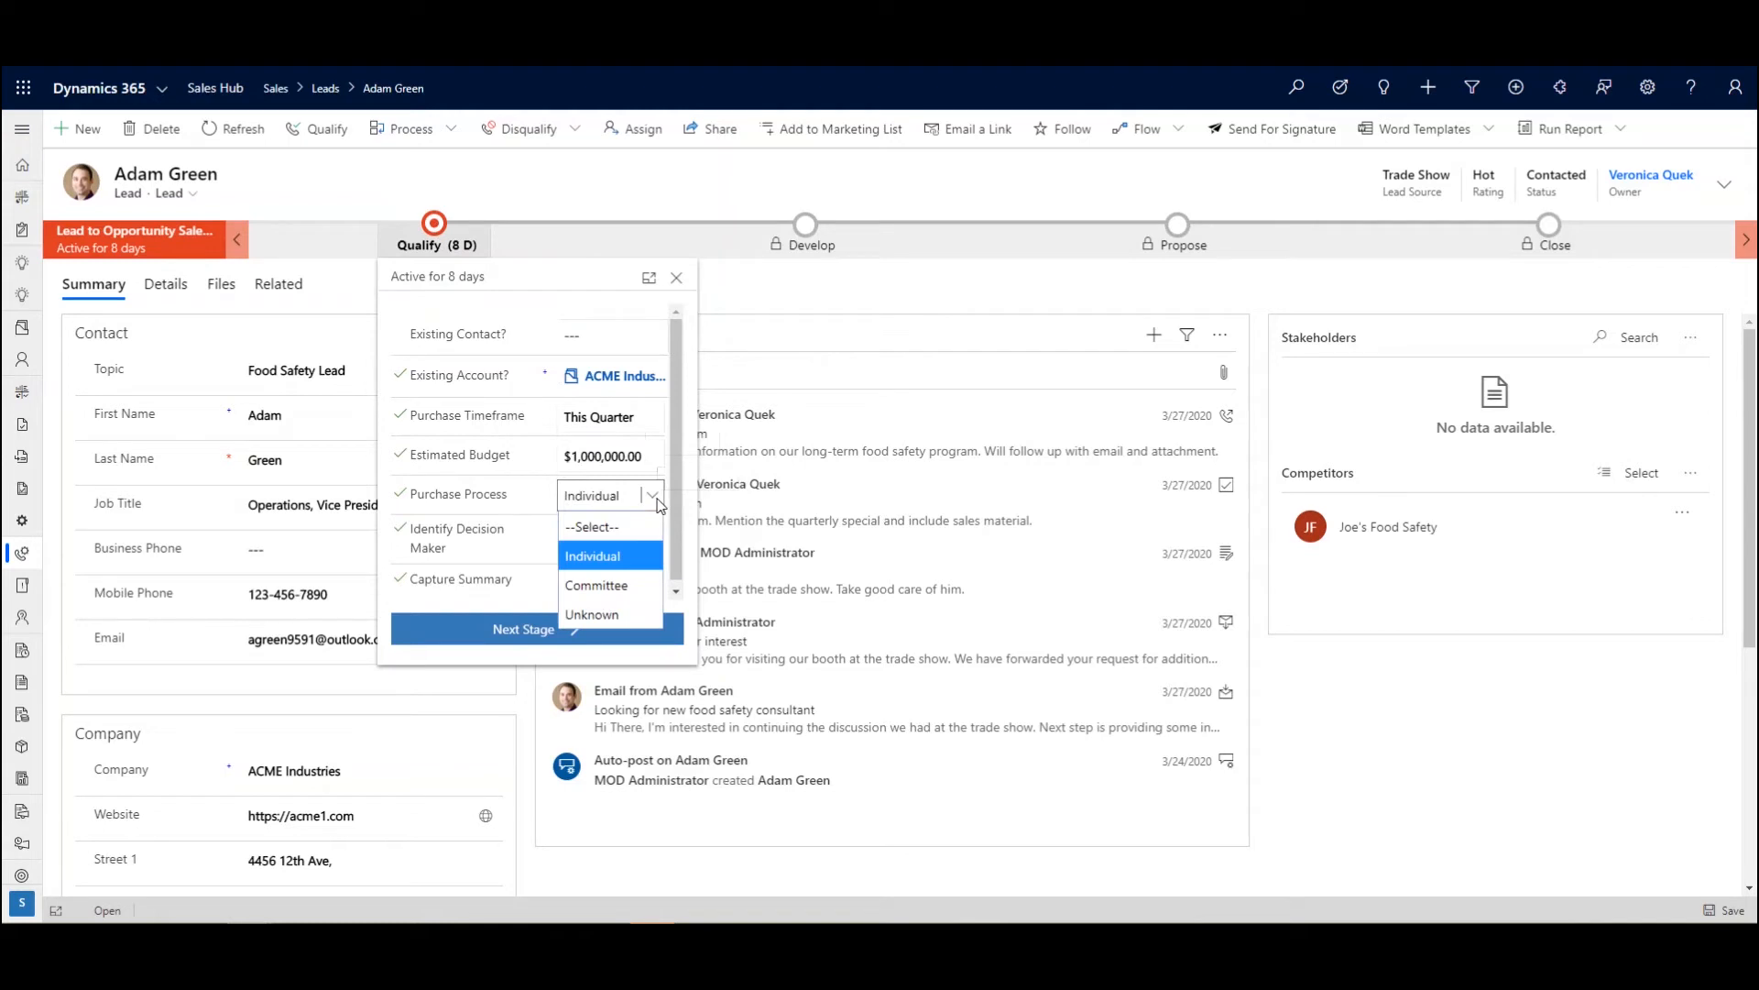
{"action": "left_click", "coordinate": [591, 555]}
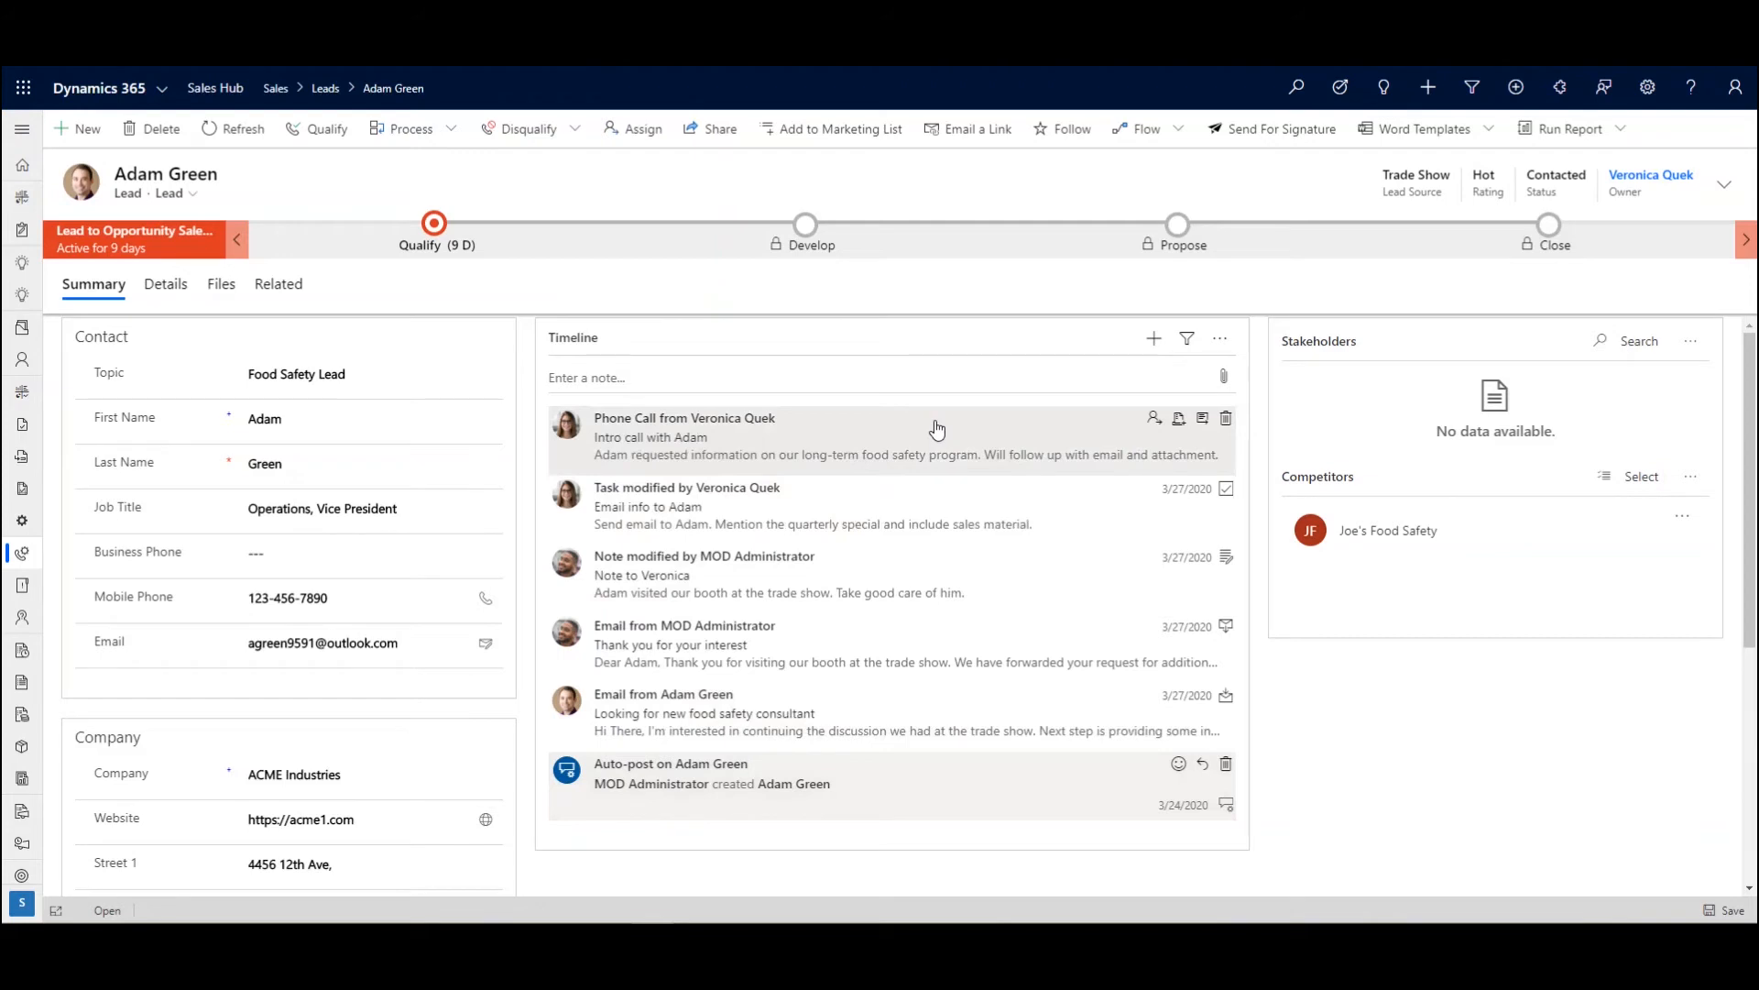
{"action": "left_click", "coordinate": [704, 713]}
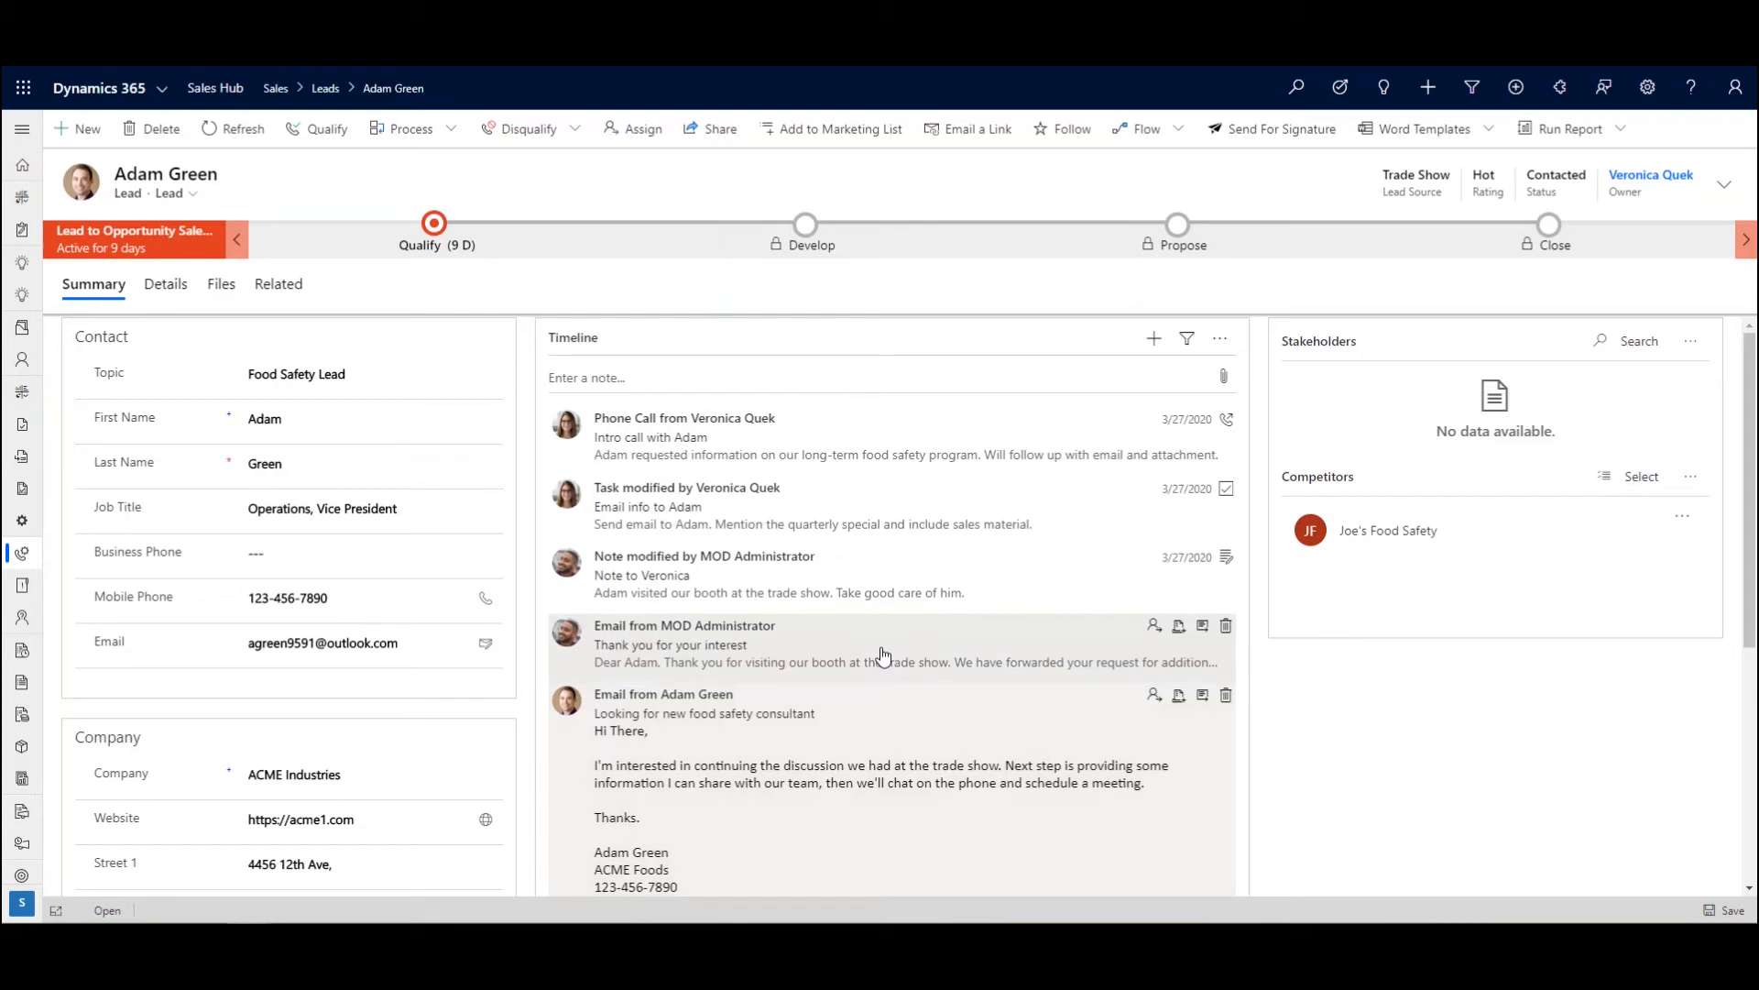
{"action": "mouse_move", "coordinate": [876, 635]}
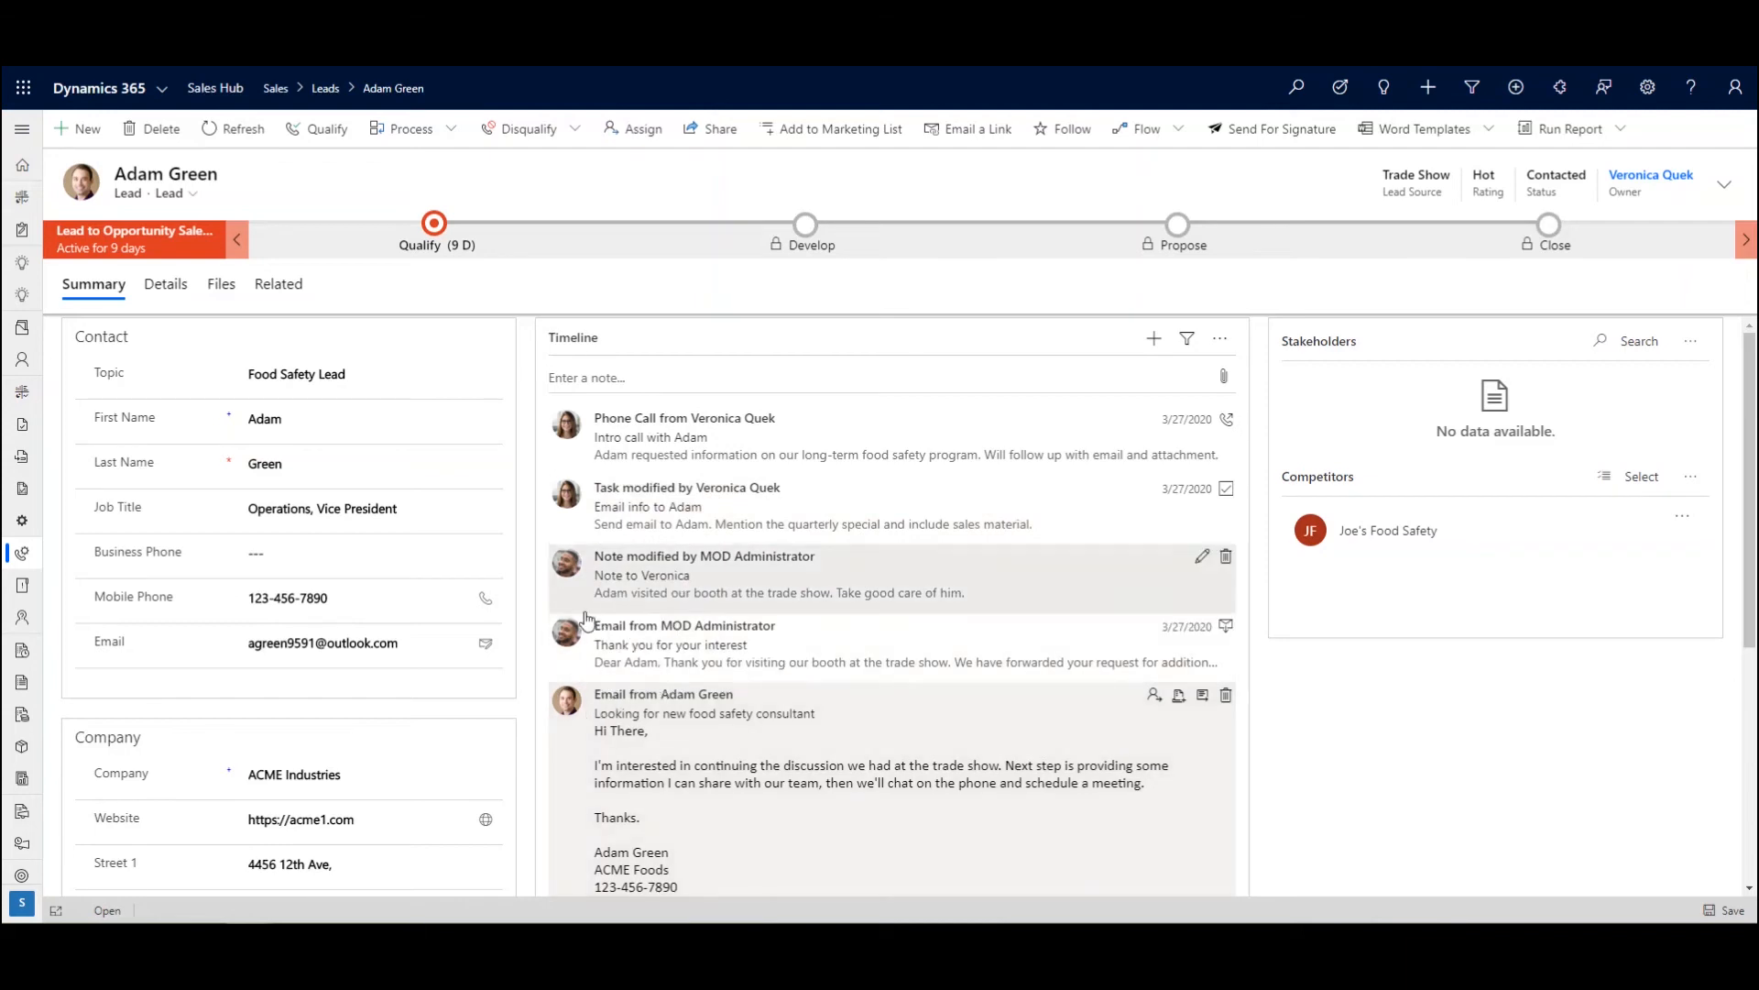
{"action": "mouse_move", "coordinate": [609, 435]}
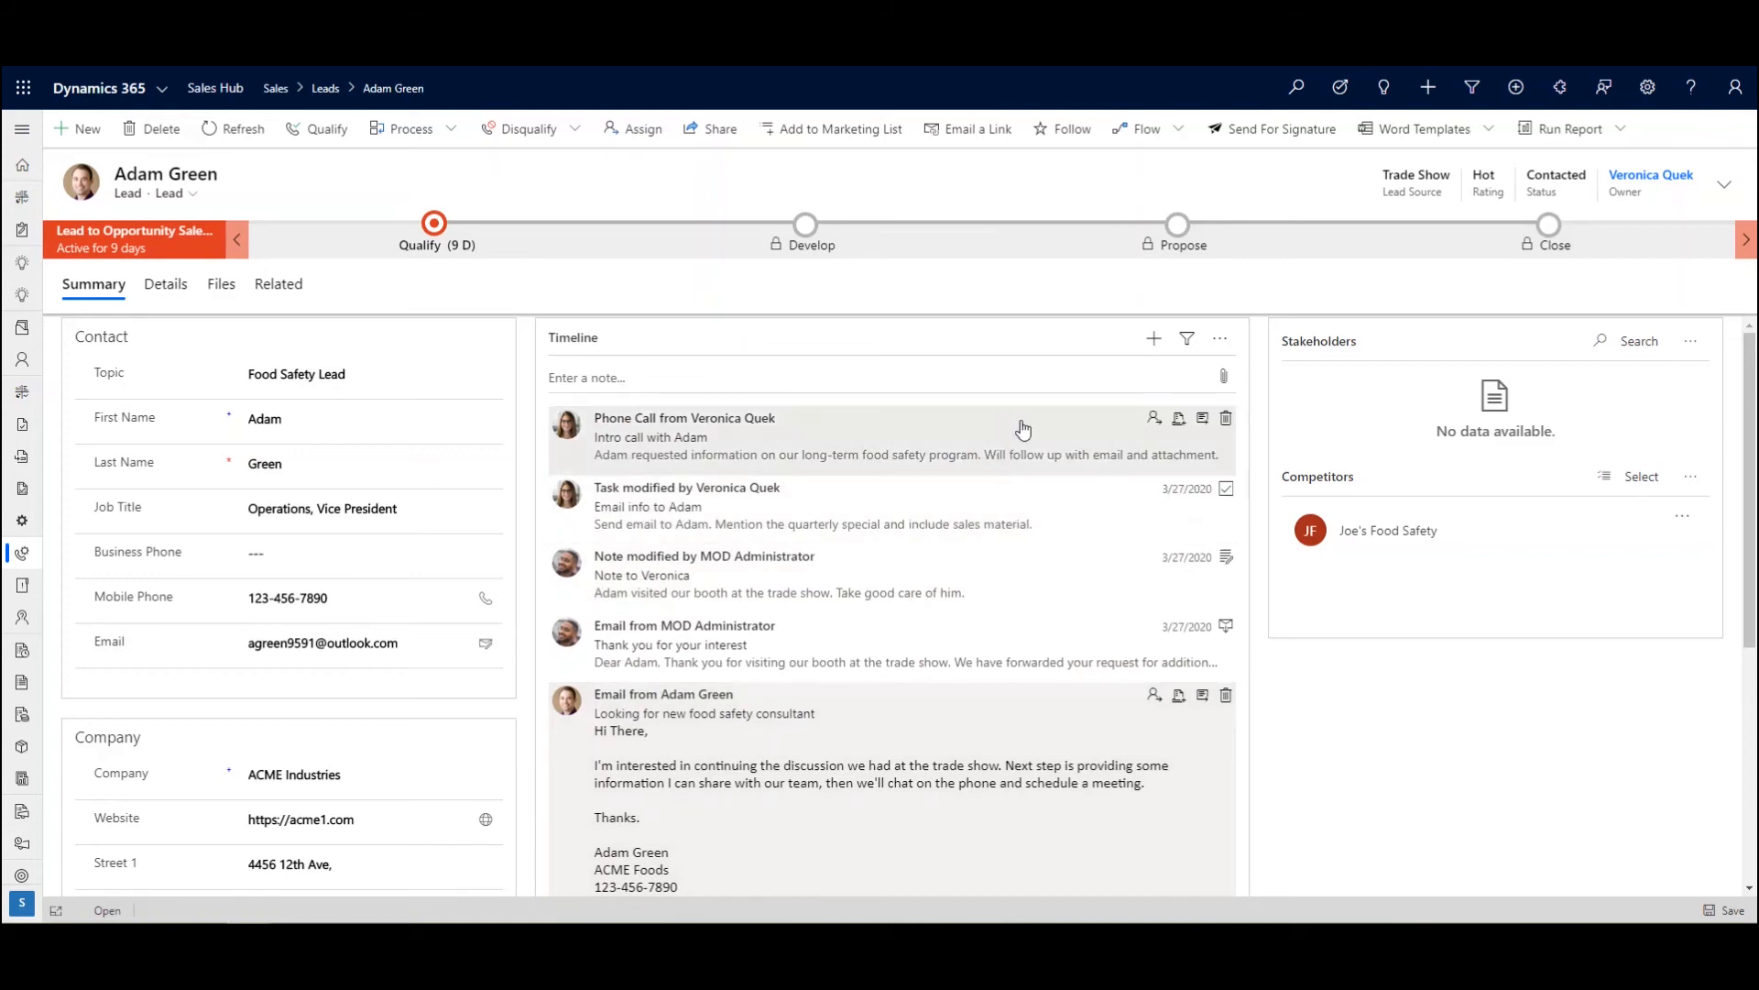
Show the timeline's addable activity types: appointment, email, phone call, task, note
{"action": "left_click", "coordinate": [1154, 339]}
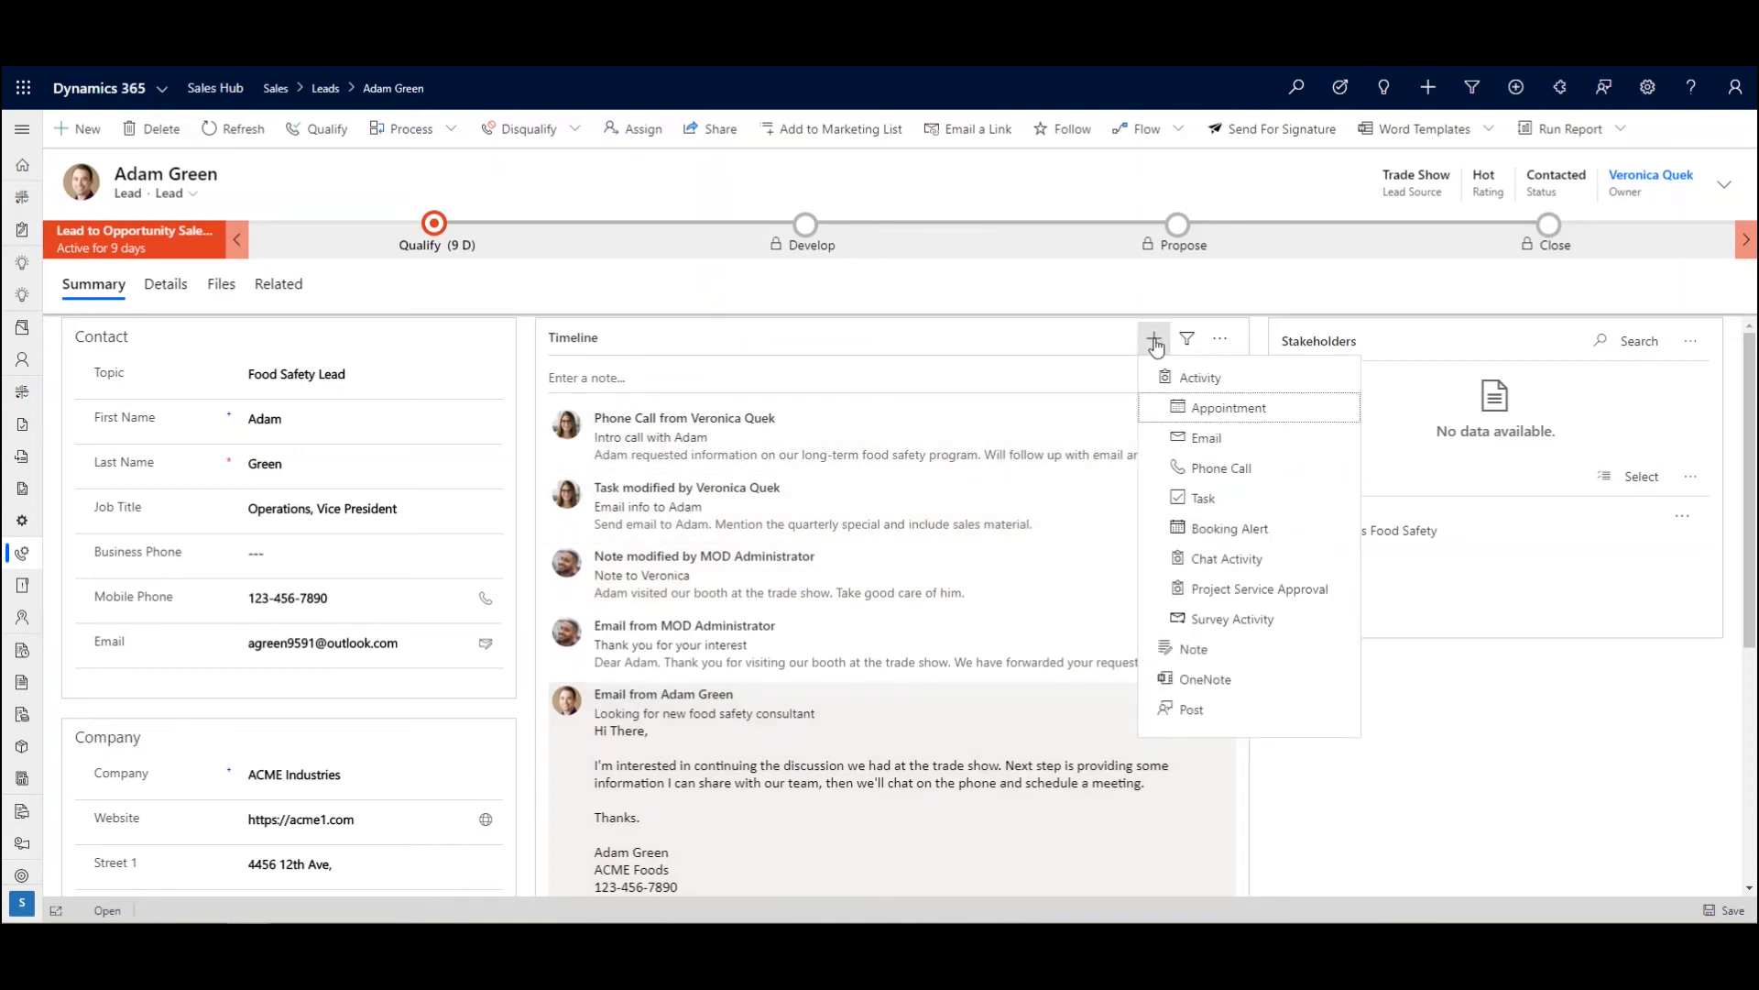
{"action": "mouse_move", "coordinate": [1230, 407]}
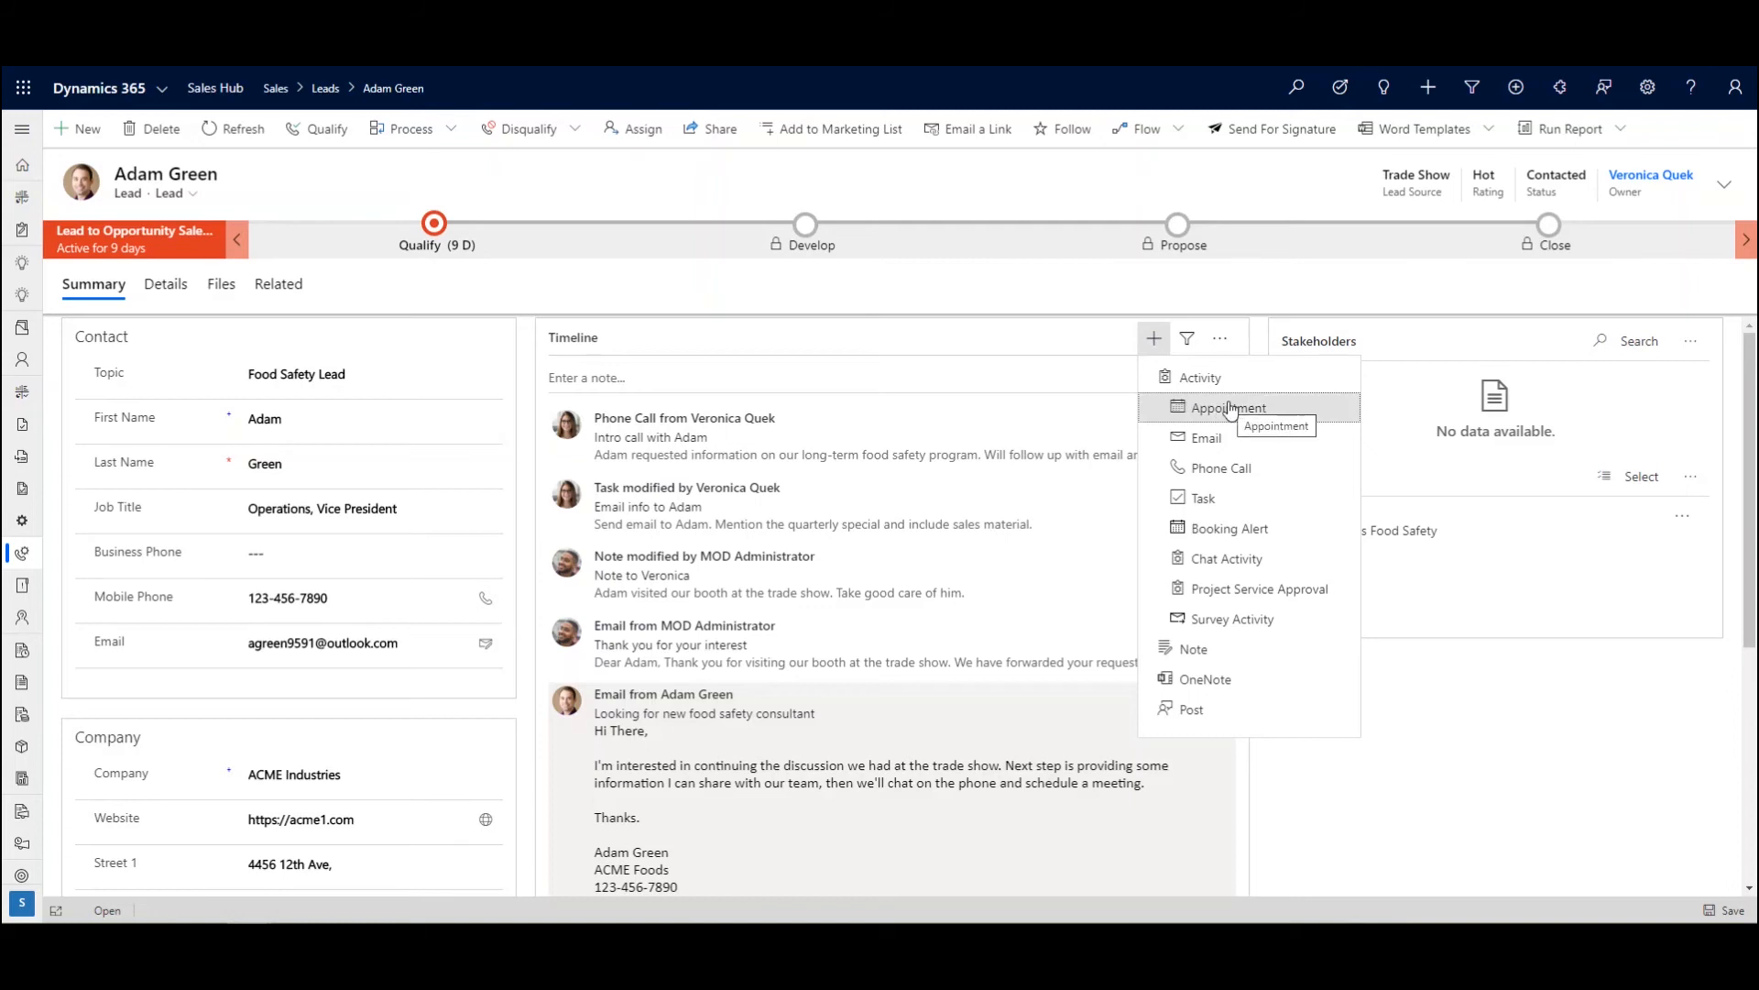
{"action": "mouse_move", "coordinate": [1221, 468]}
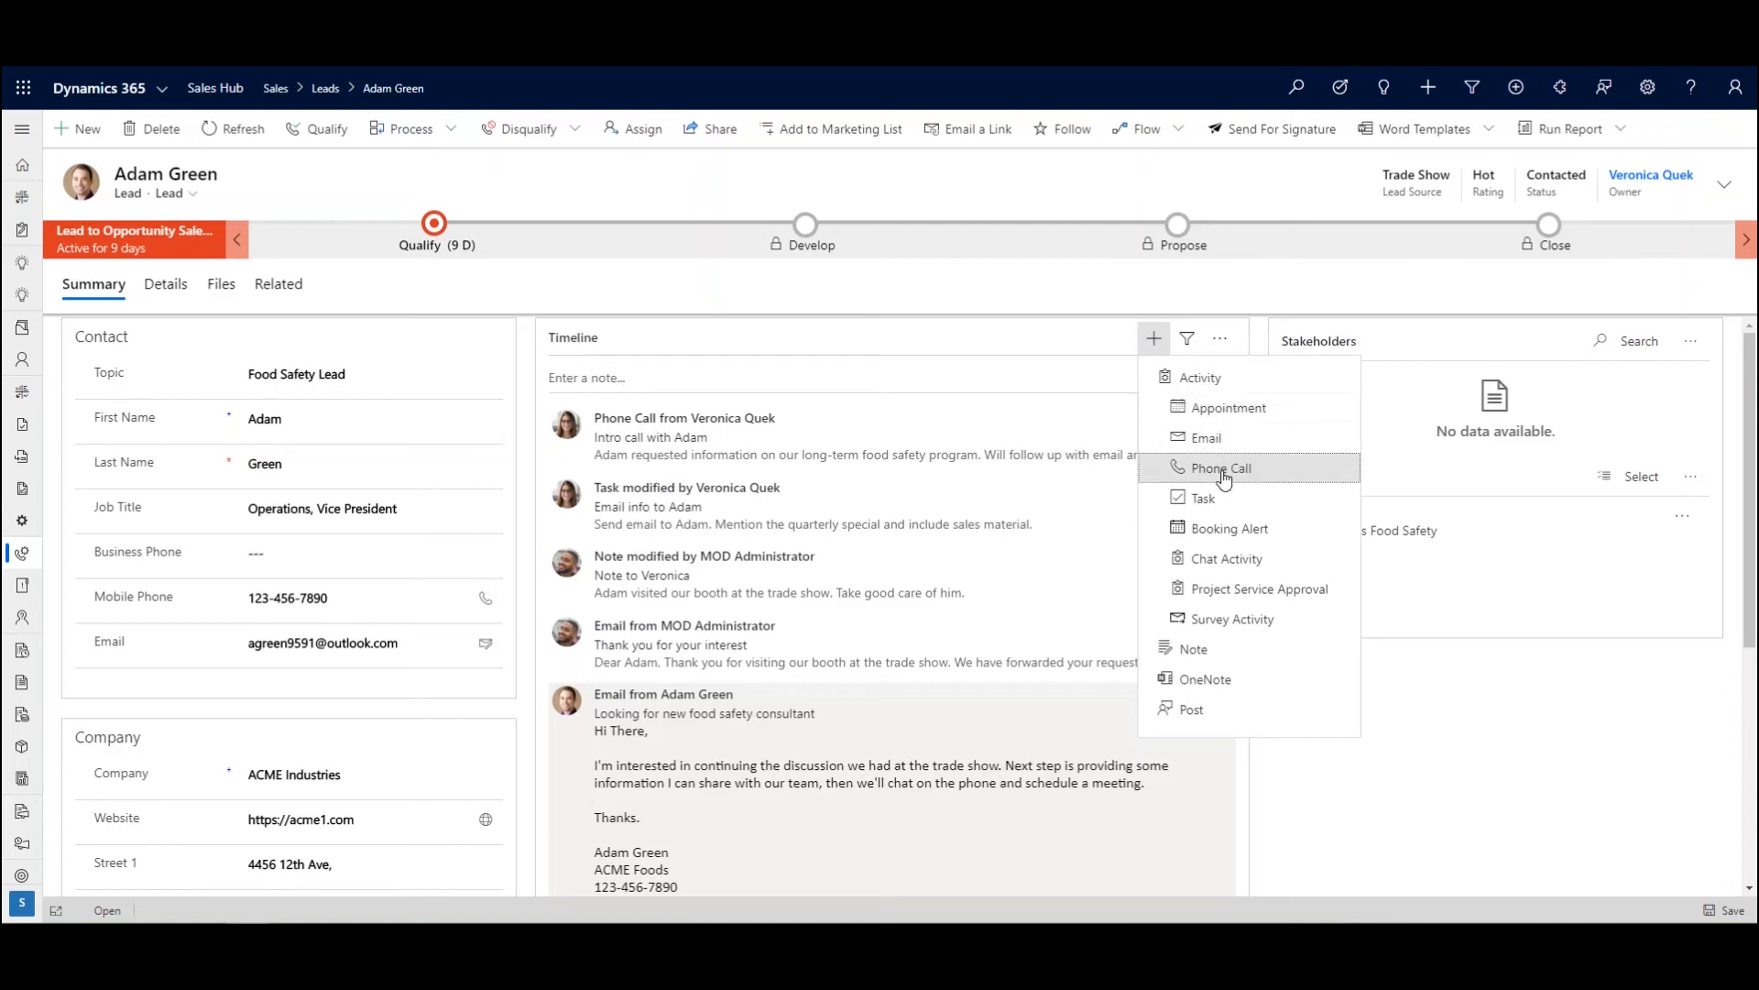
{"action": "mouse_move", "coordinate": [1204, 497]}
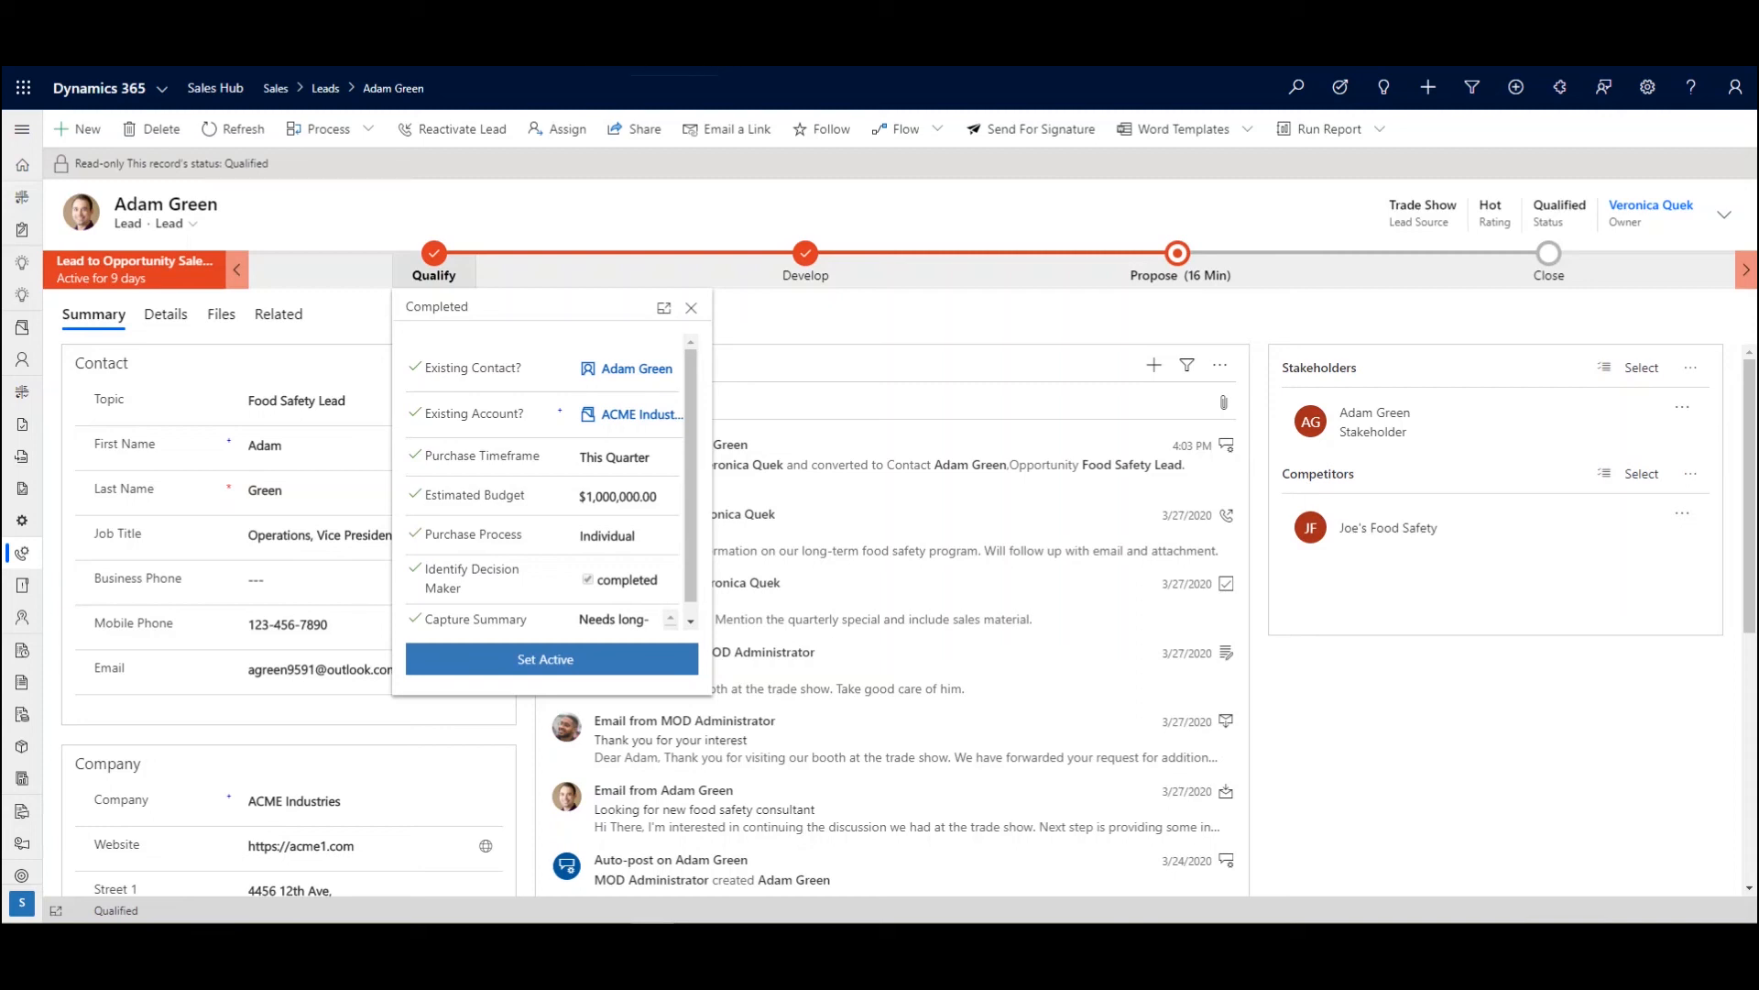
{"action": "mouse_move", "coordinate": [645, 208]}
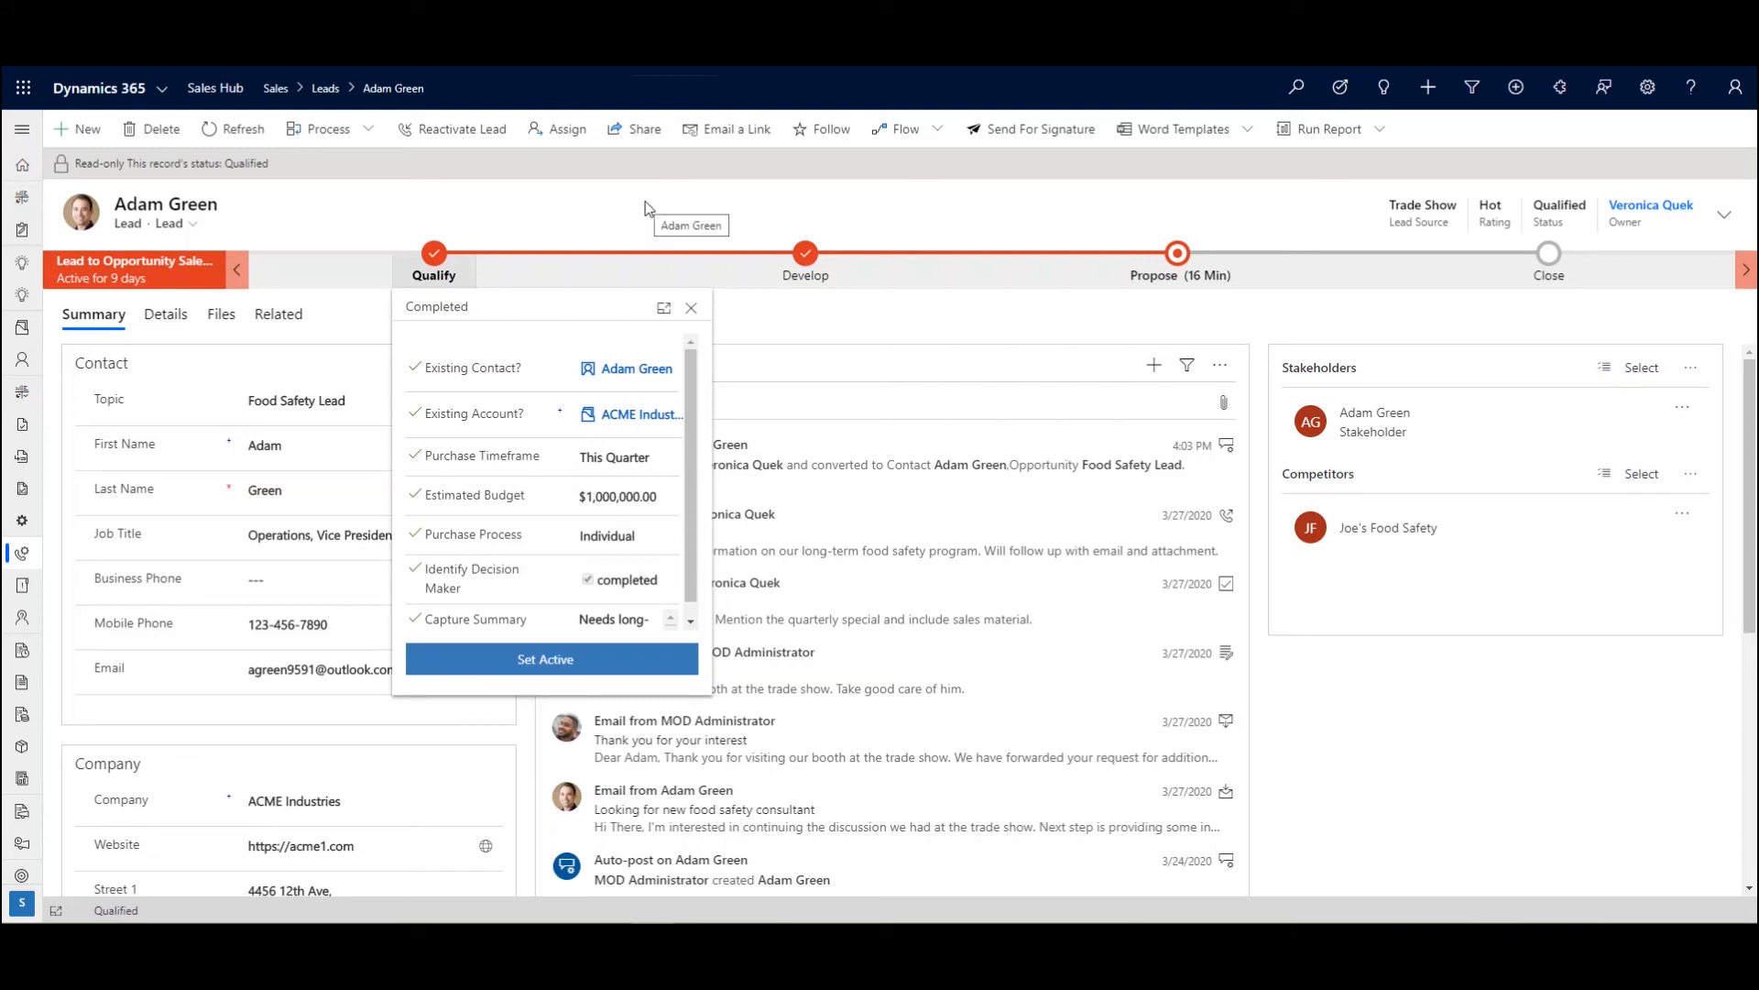
{"action": "mouse_move", "coordinate": [555, 574]}
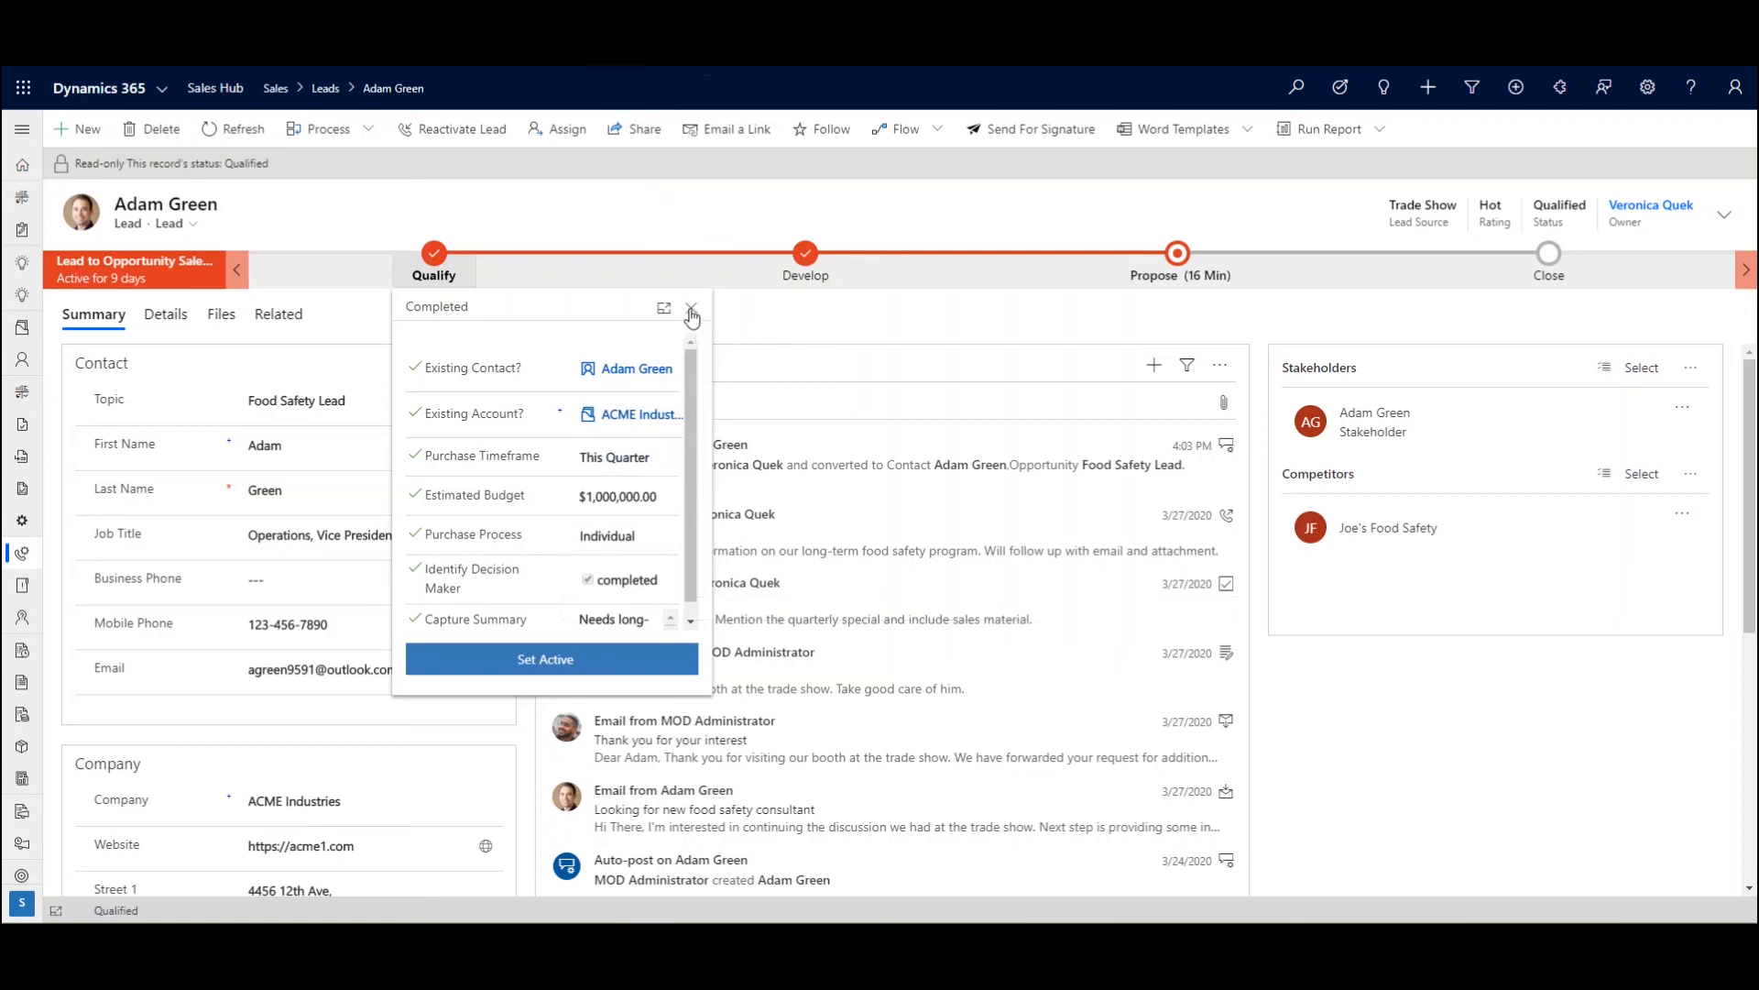
Close the Qualify flyout and move through Develop to the opportunity's Propose stage checklist
{"action": "left_click", "coordinate": [692, 314]}
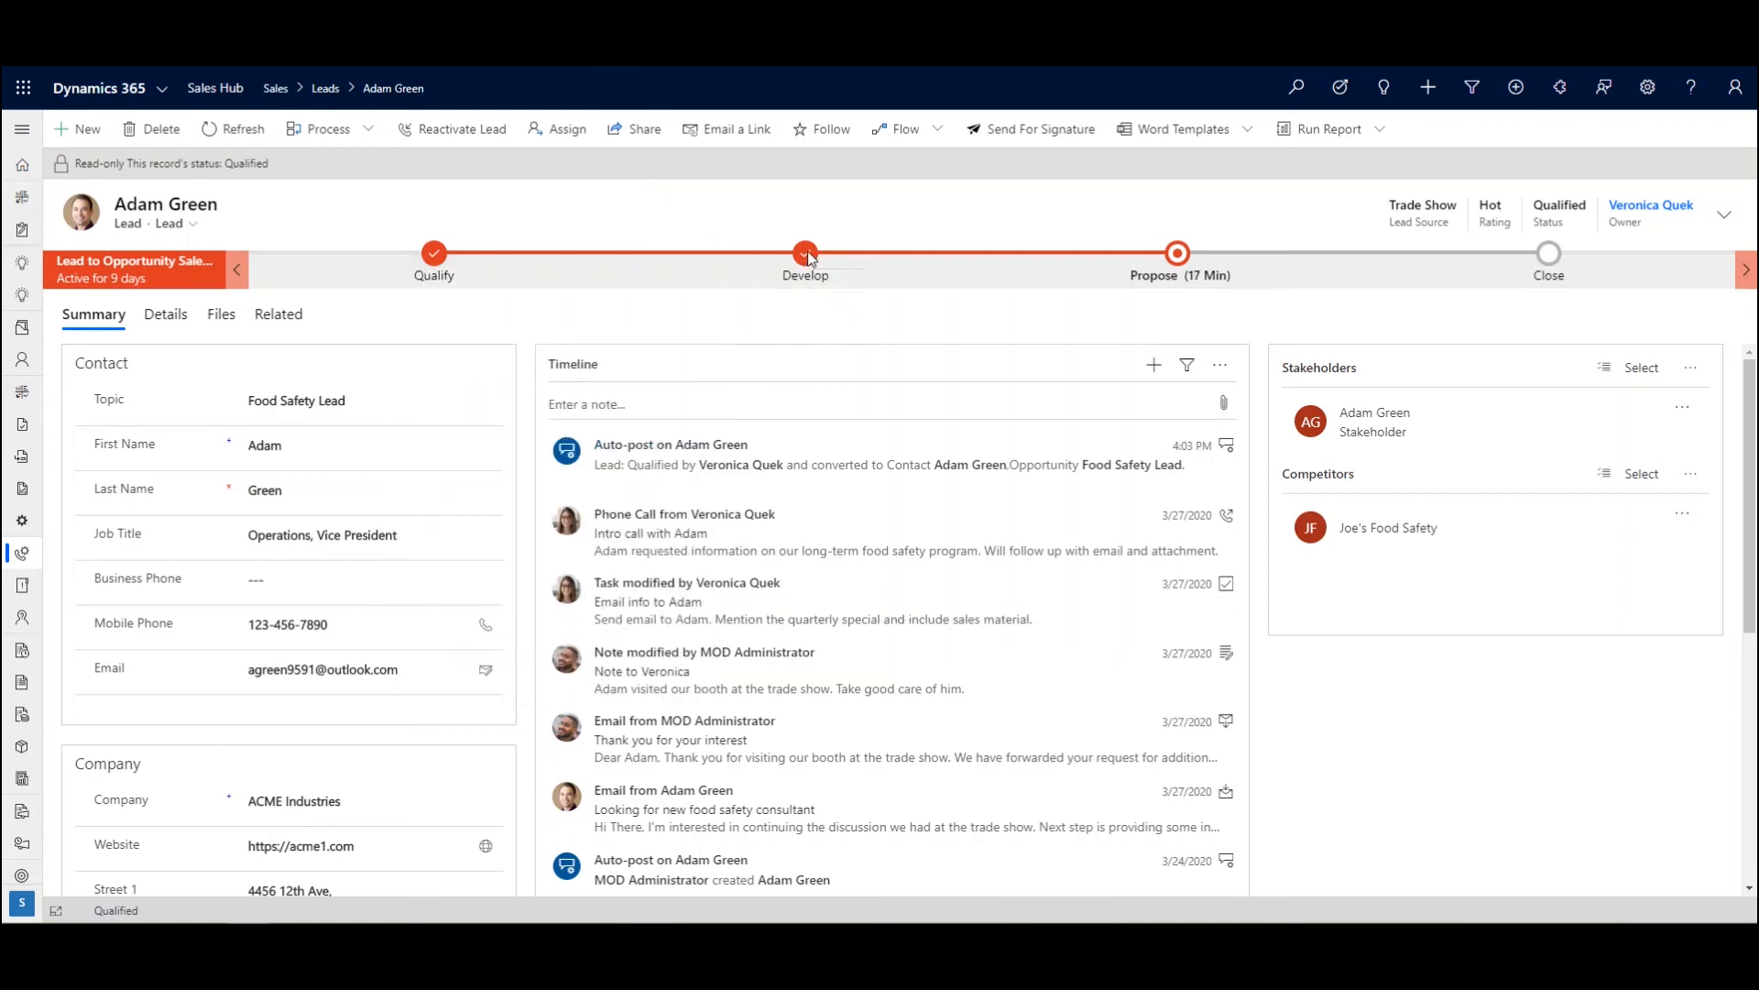
{"action": "left_click", "coordinate": [804, 253]}
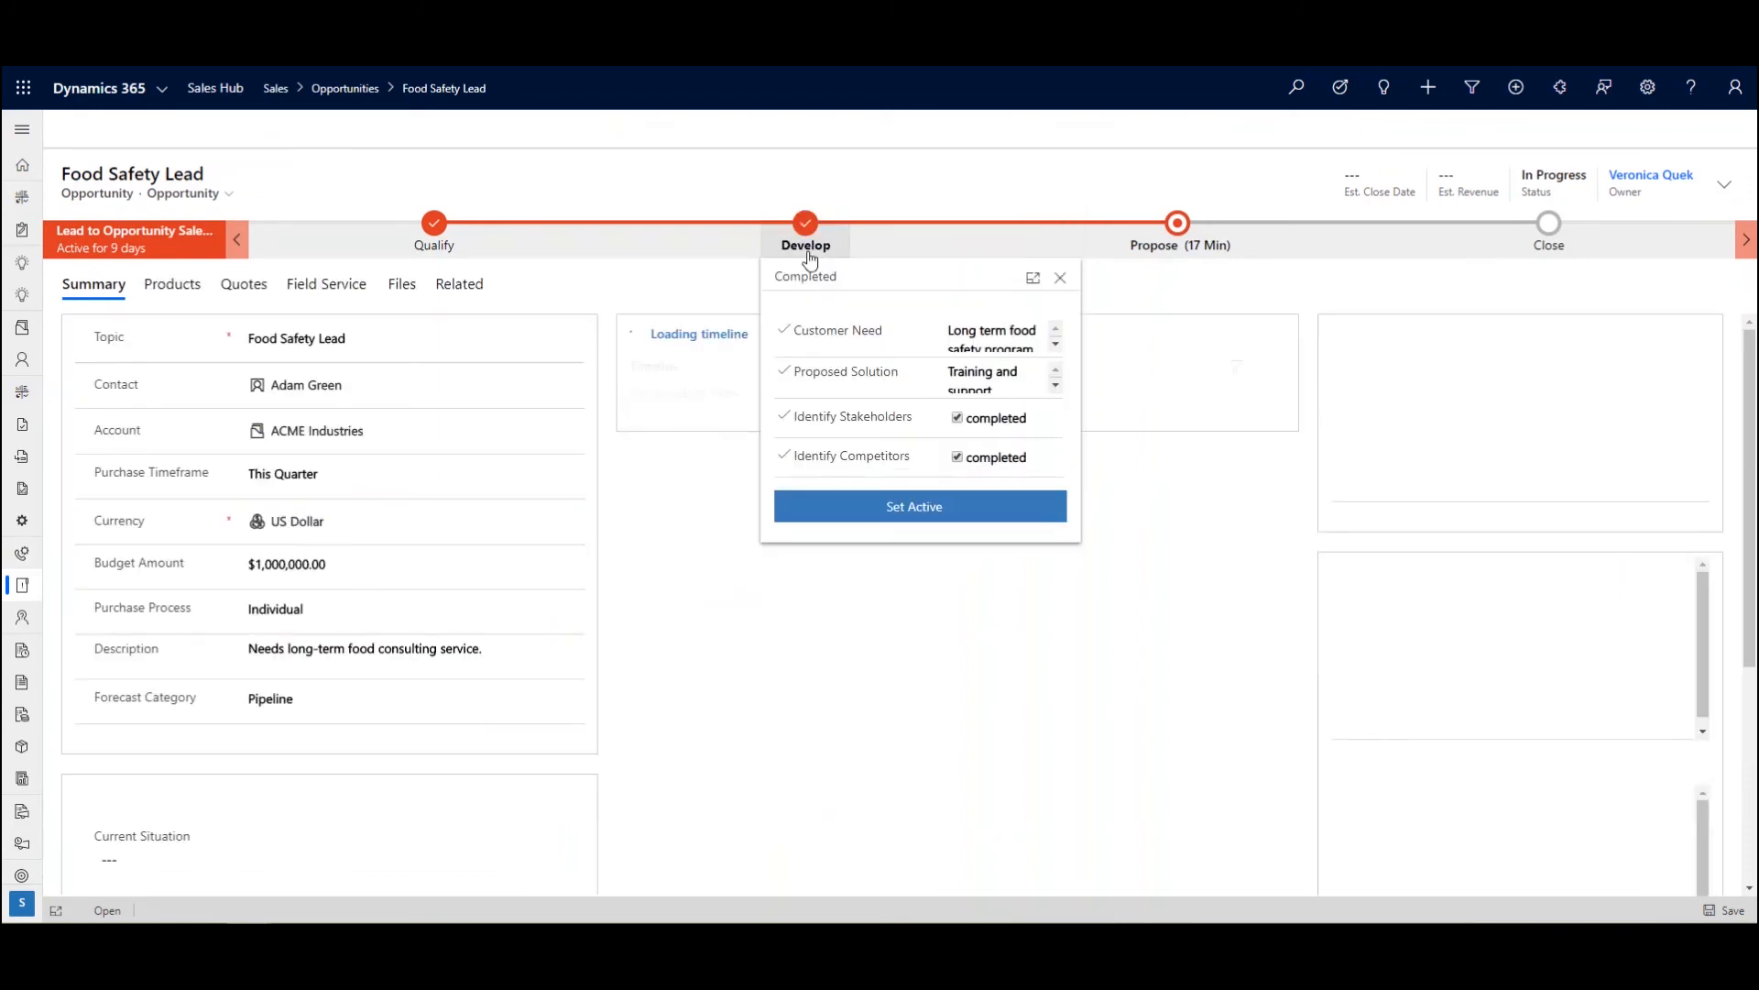
{"action": "left_click", "coordinate": [1179, 245]}
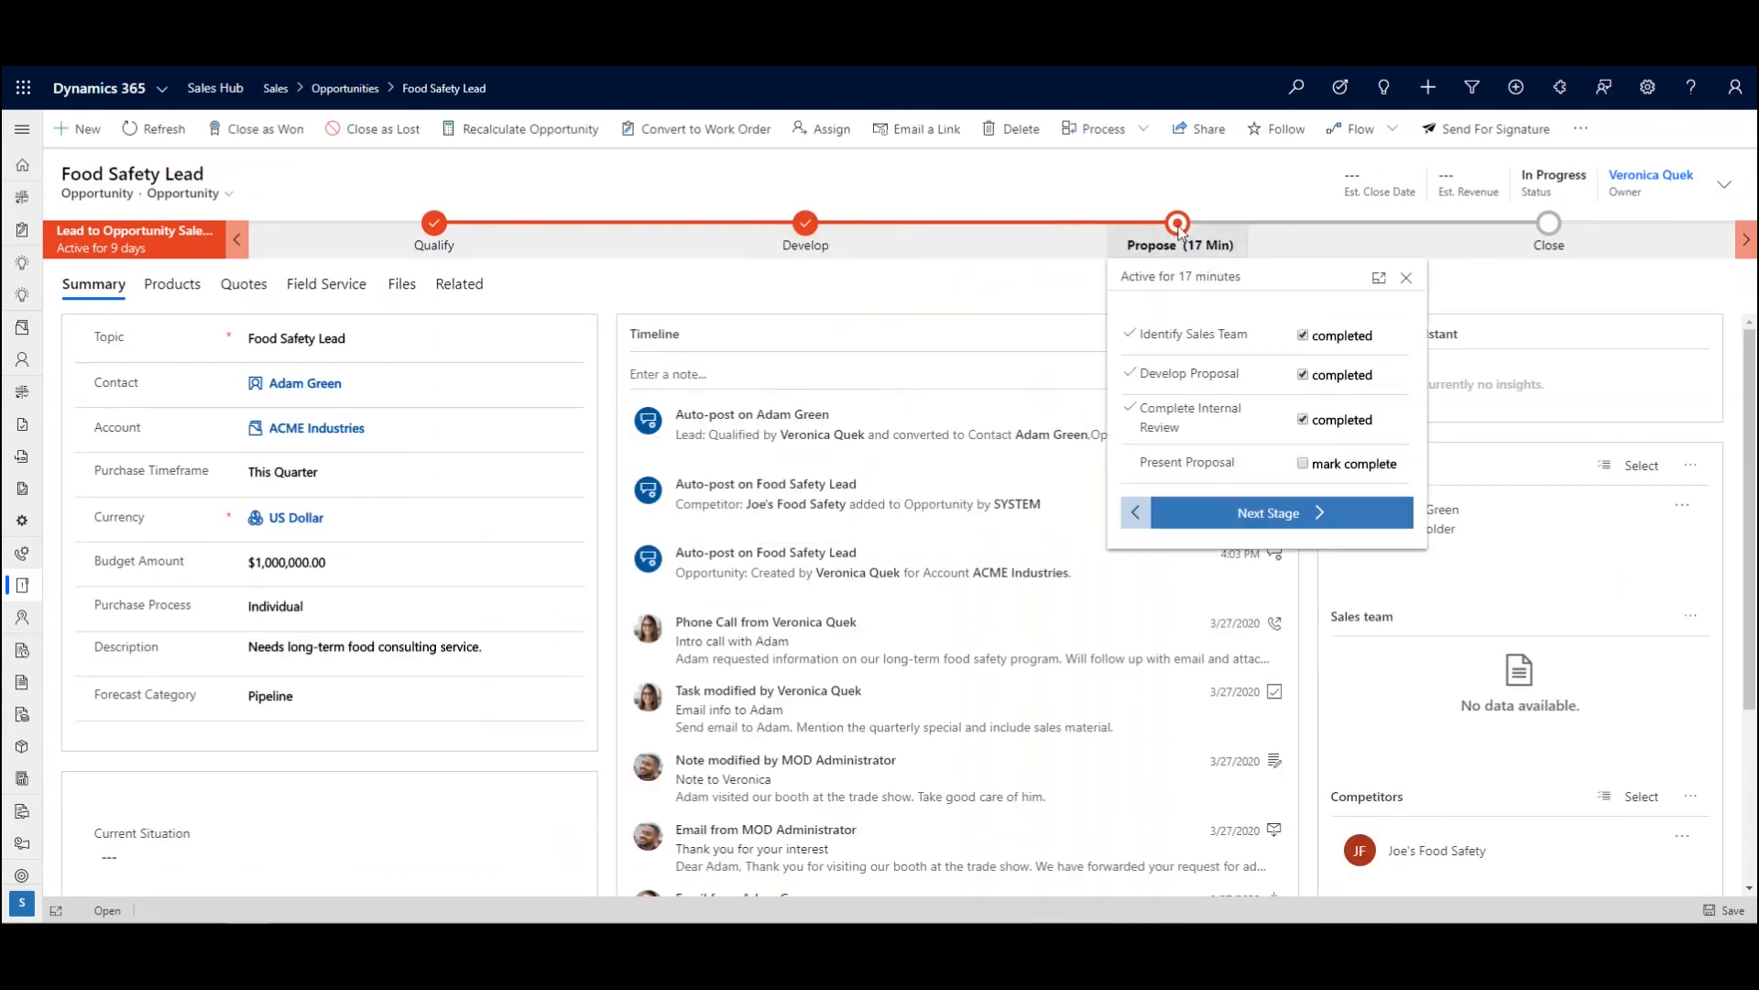